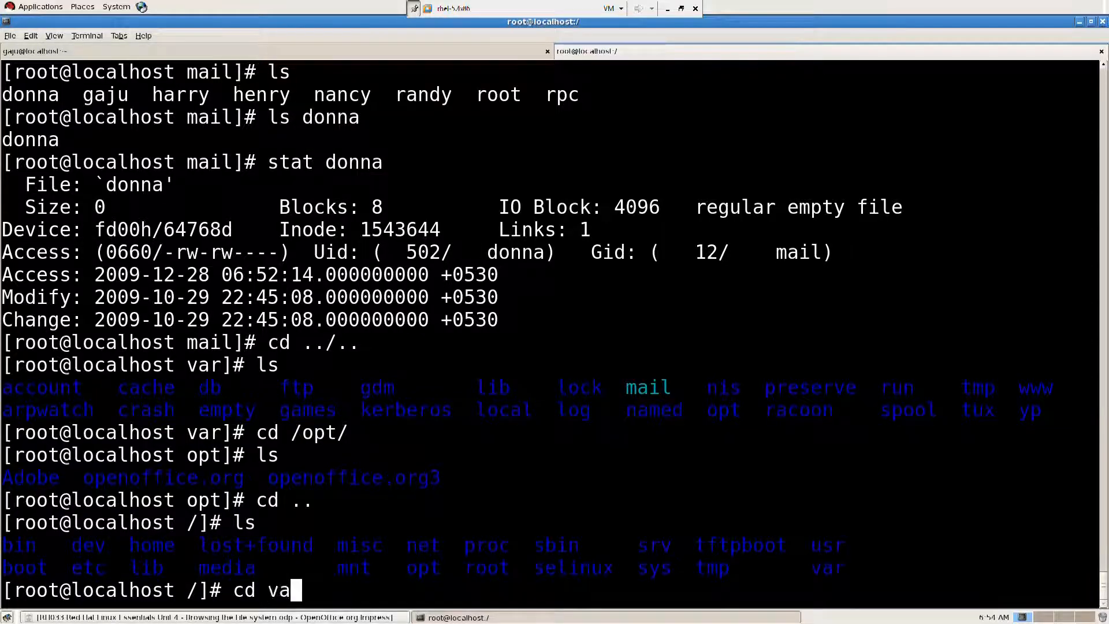
Step: Move the shell into /var and then down into /var/spool/mail
key("Return")
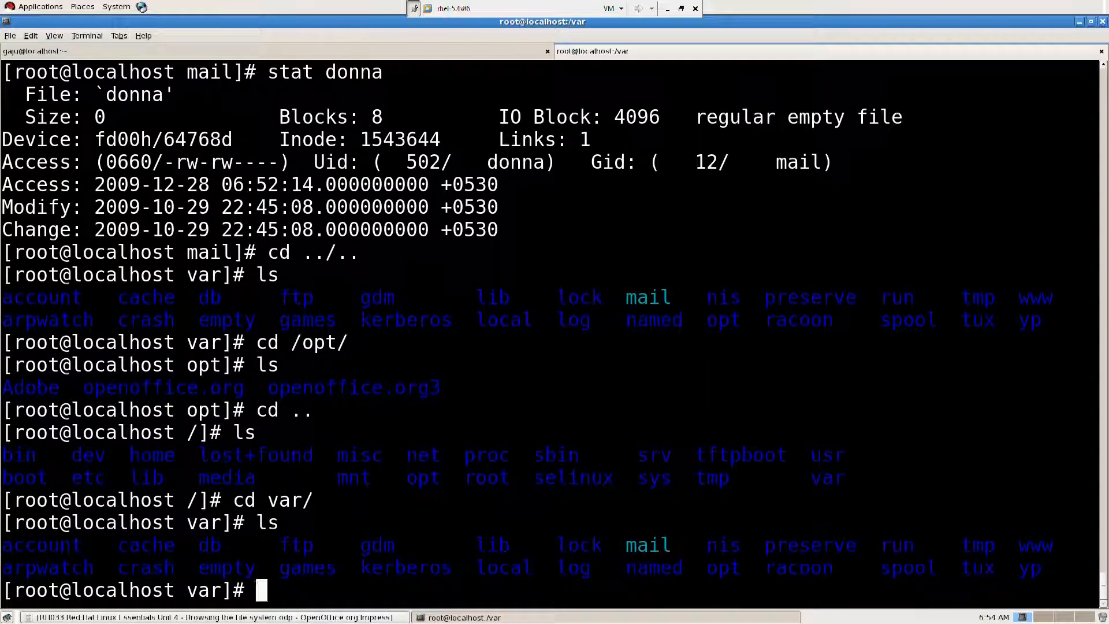
type("cd")
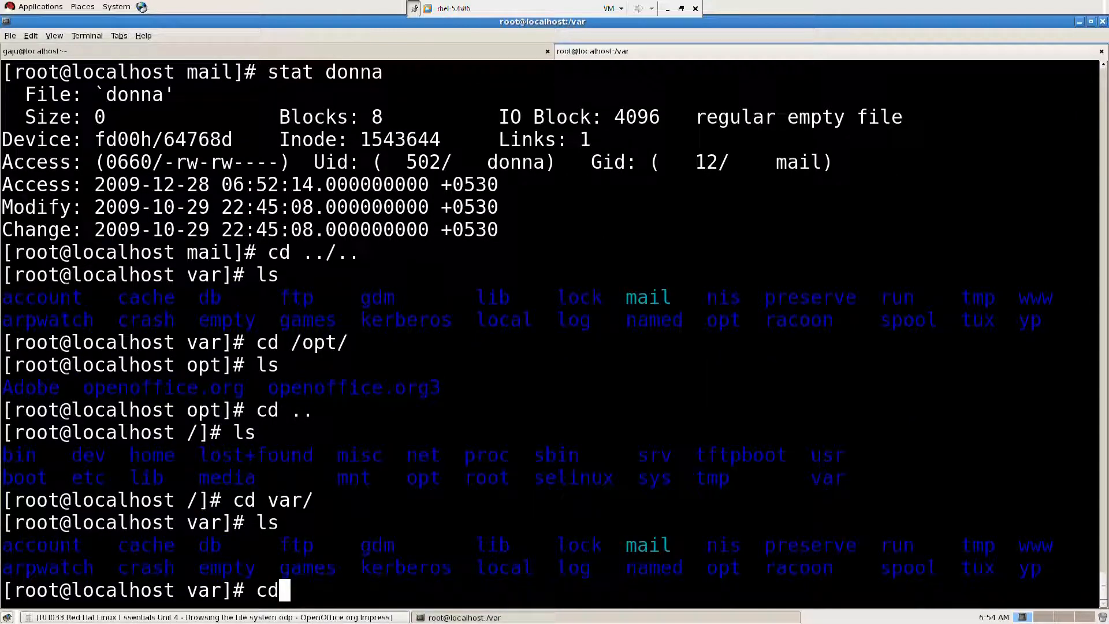
type("spool/")
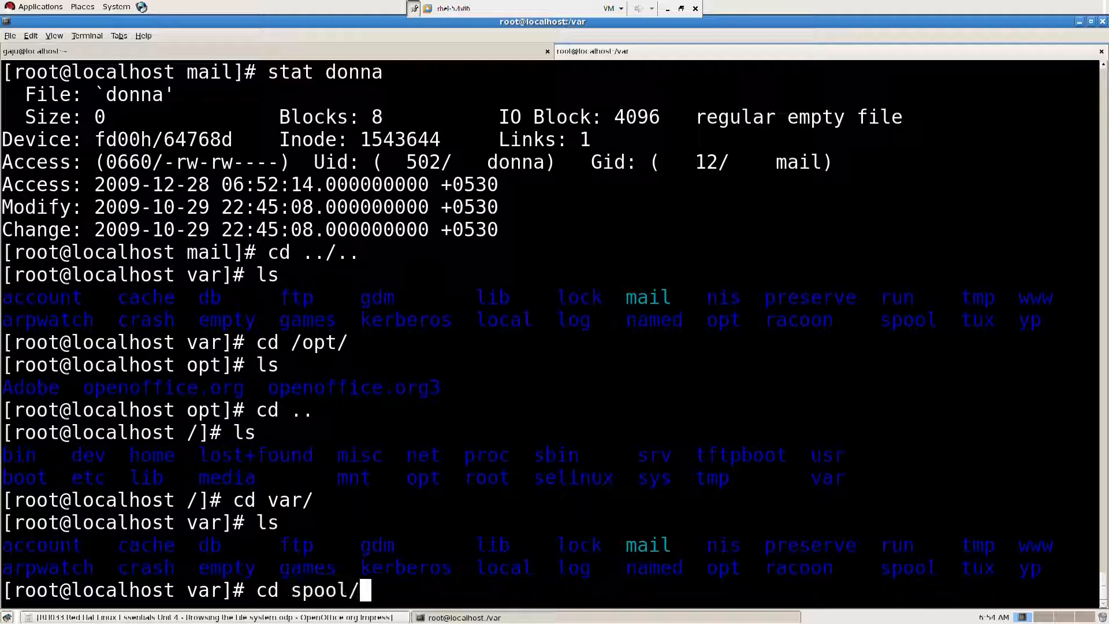
type("mail/")
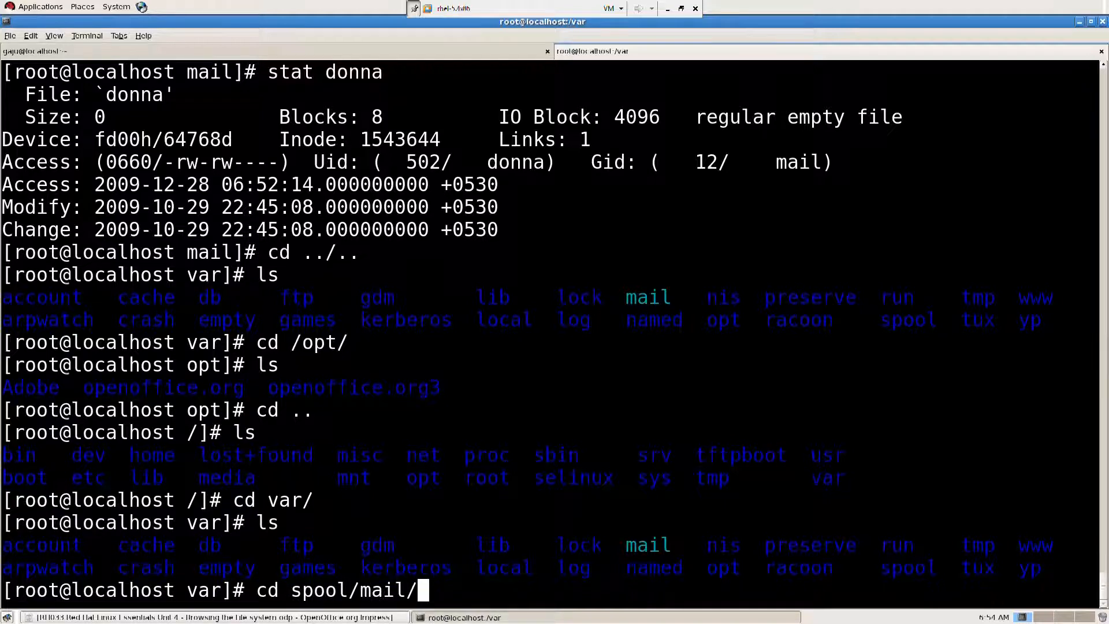
key("Return")
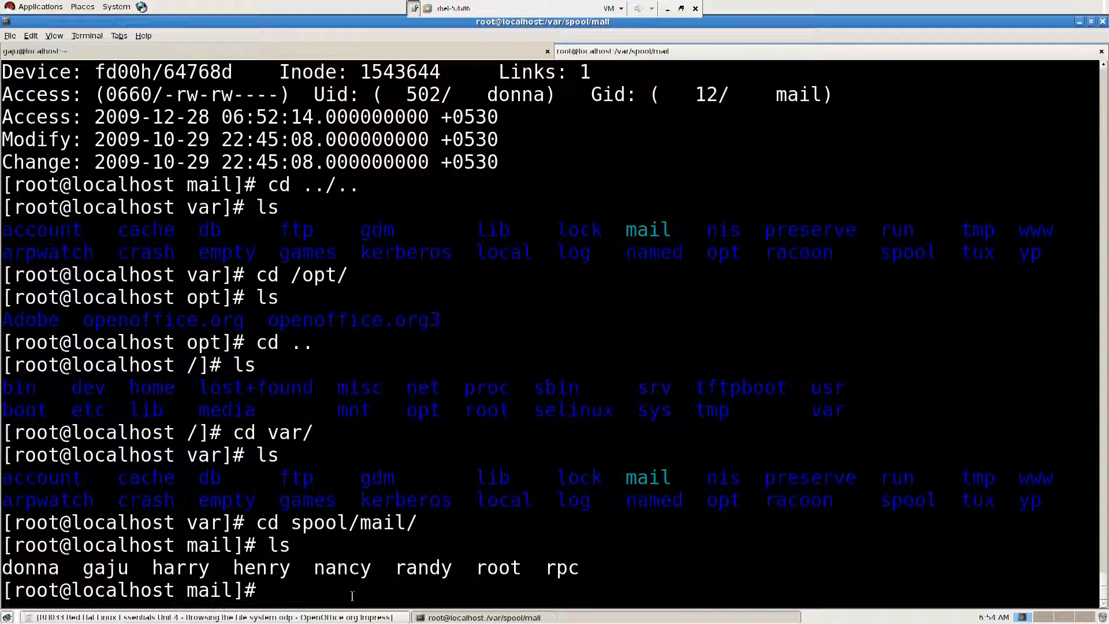
Step: List /var/mail to show it holds the same eight mailbox files
type("ls")
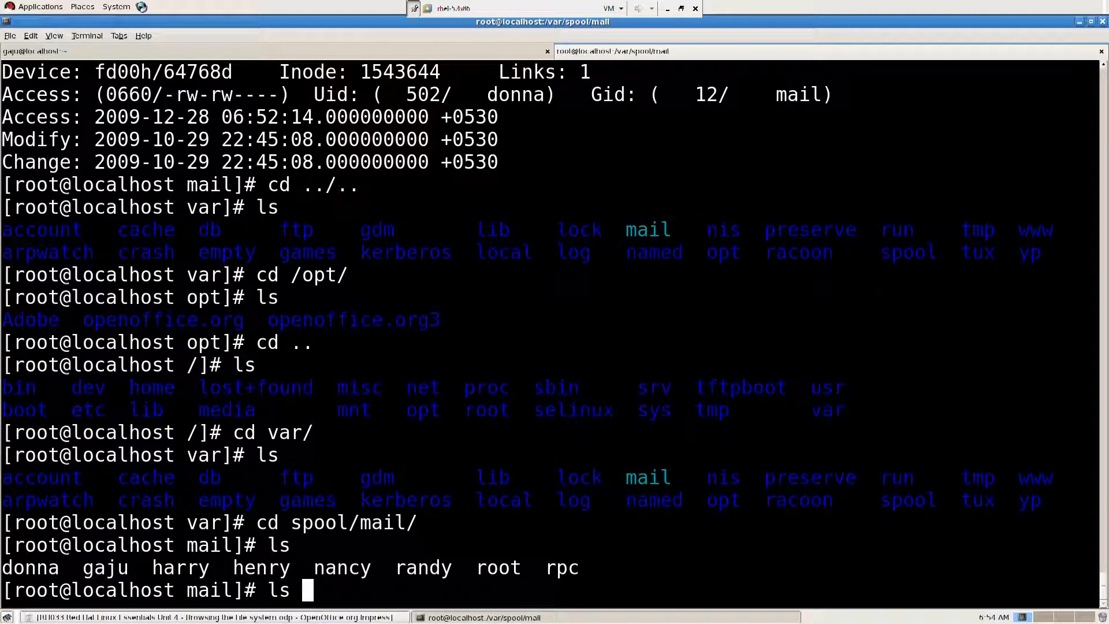
type("/var/")
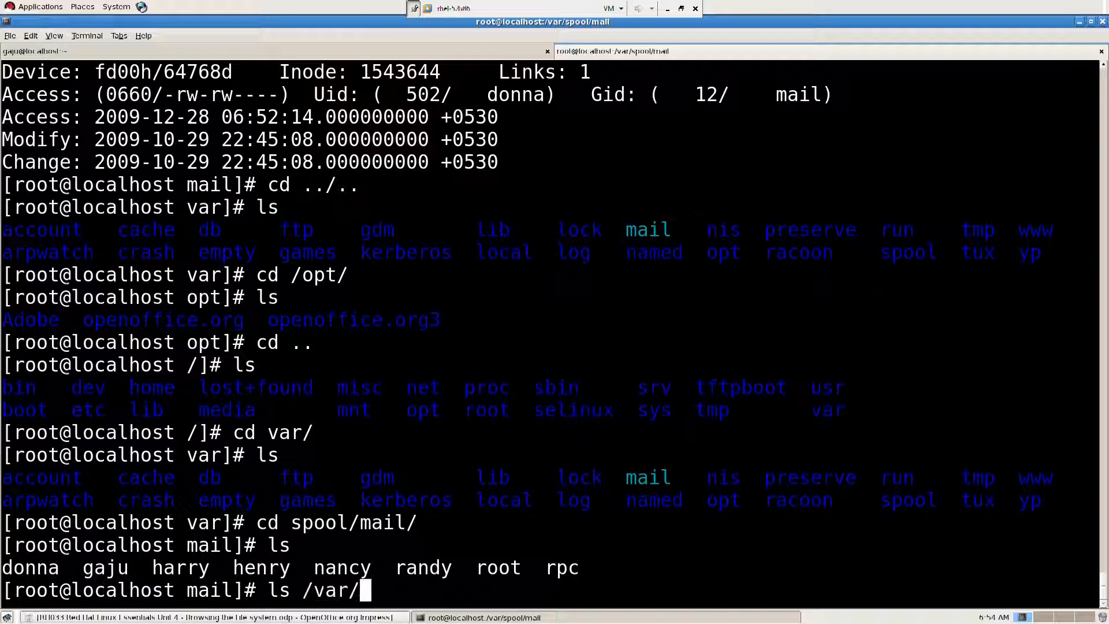
type("mail/")
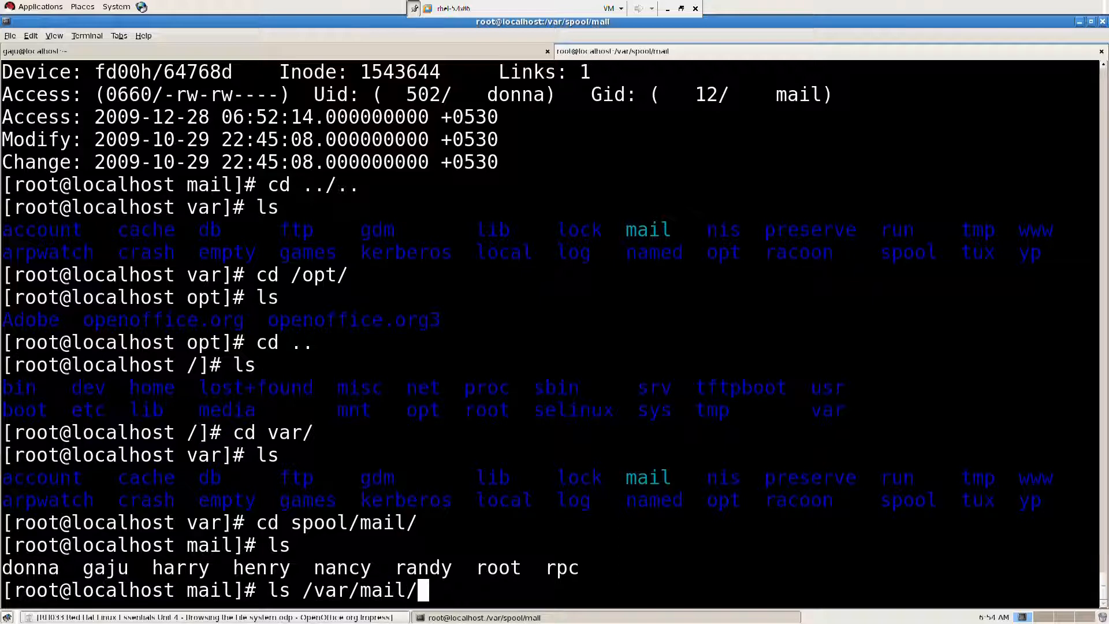
key("Return")
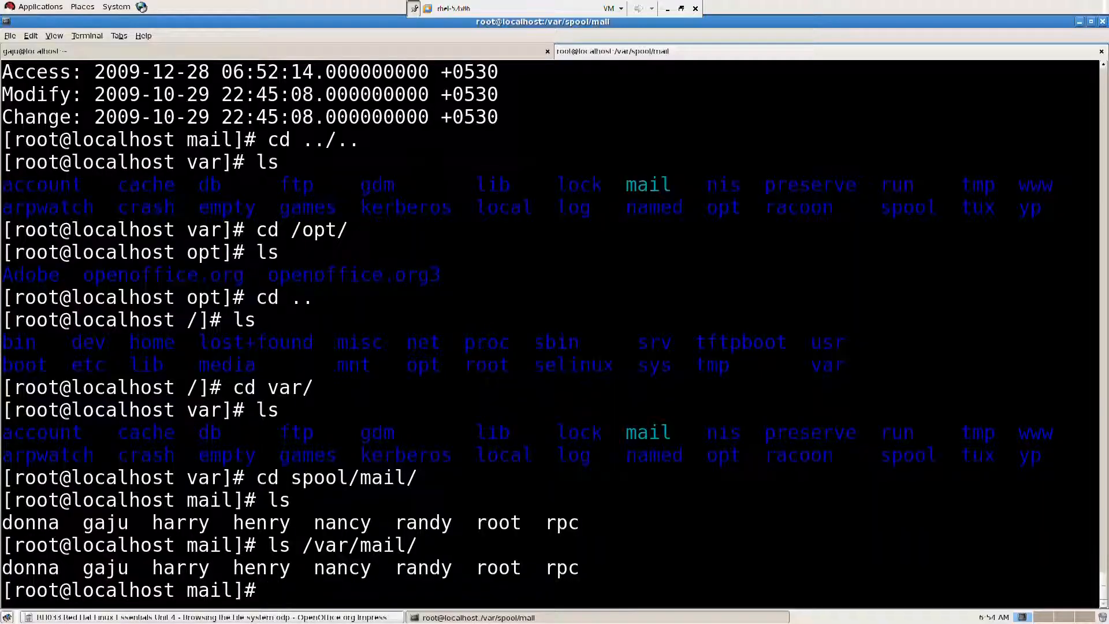
mouse_move(304, 590)
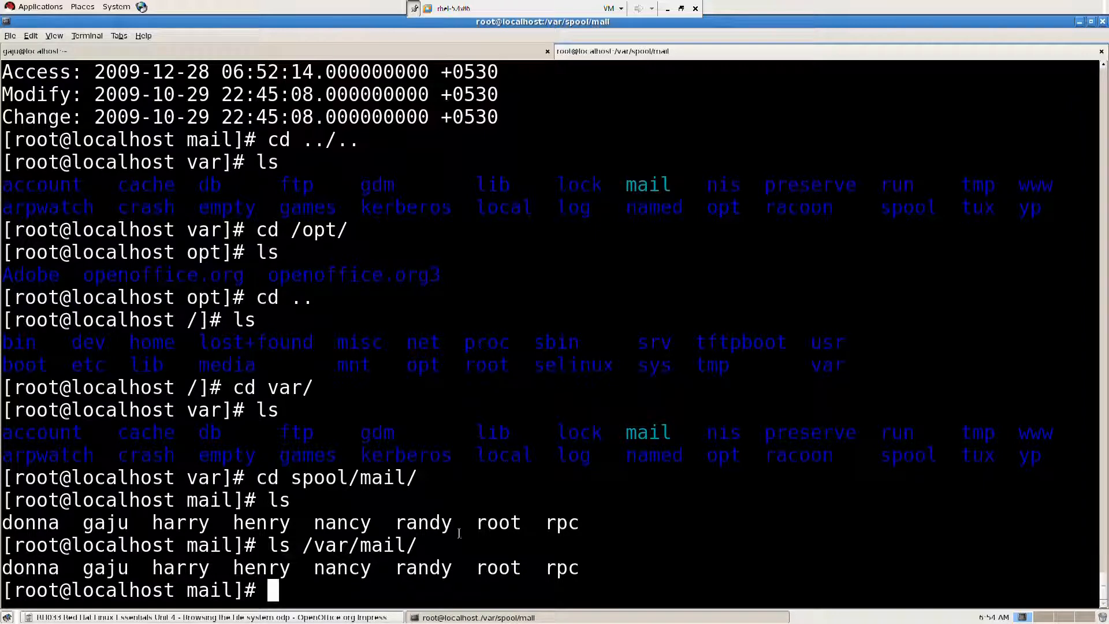
mouse_move(936, 459)
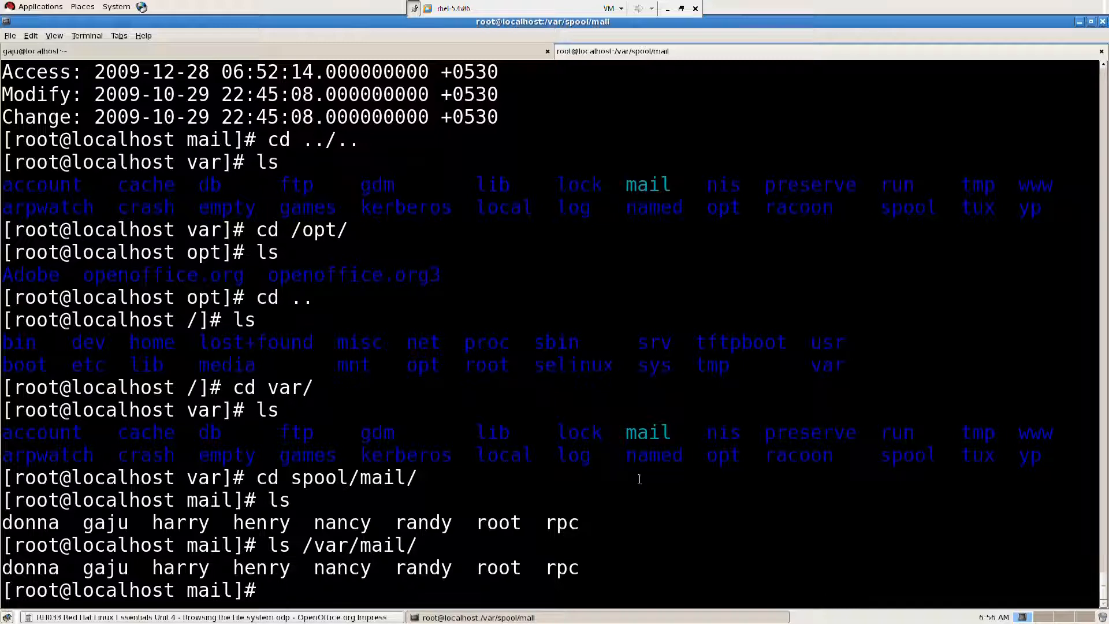
Step: Change into /var/mail with cd /var/mail/, then start a cd .. back up
double_click(647, 432)
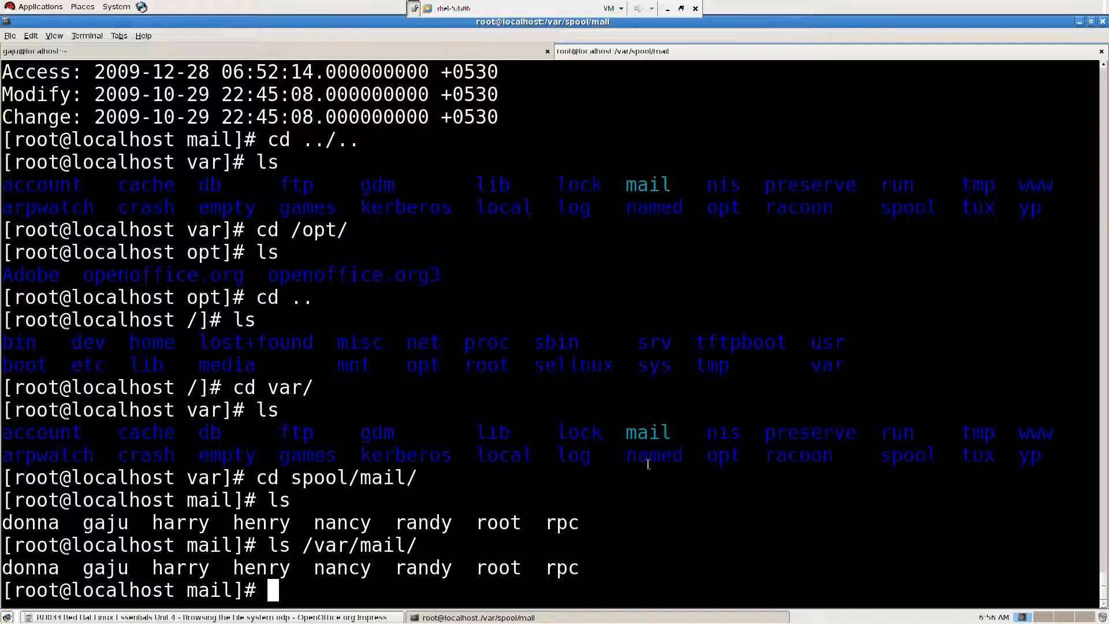
mouse_move(343, 596)
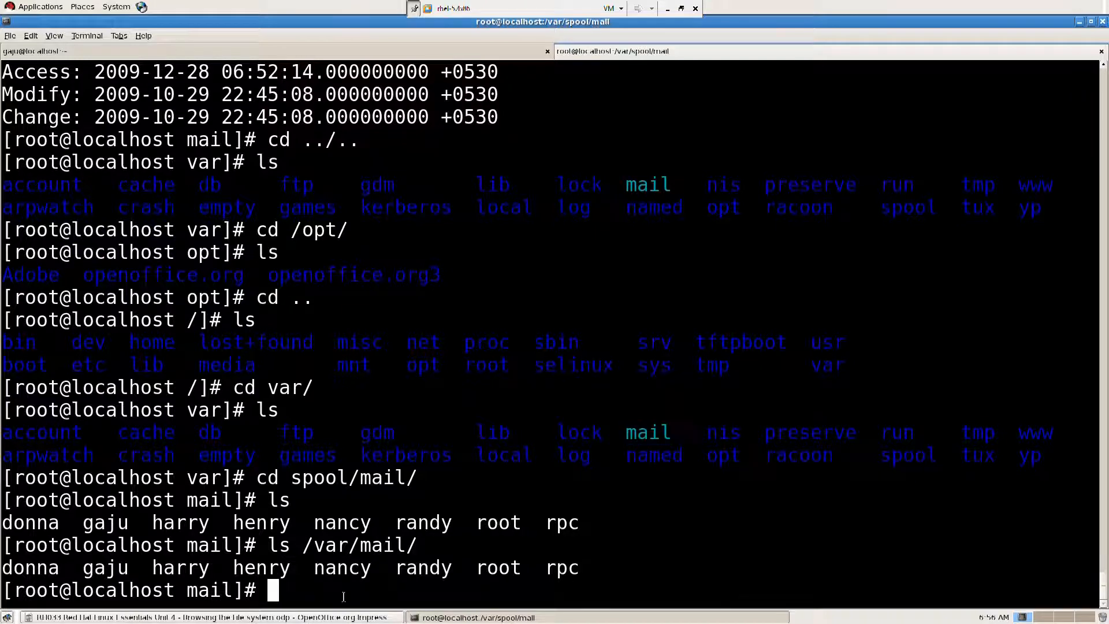
type("cd")
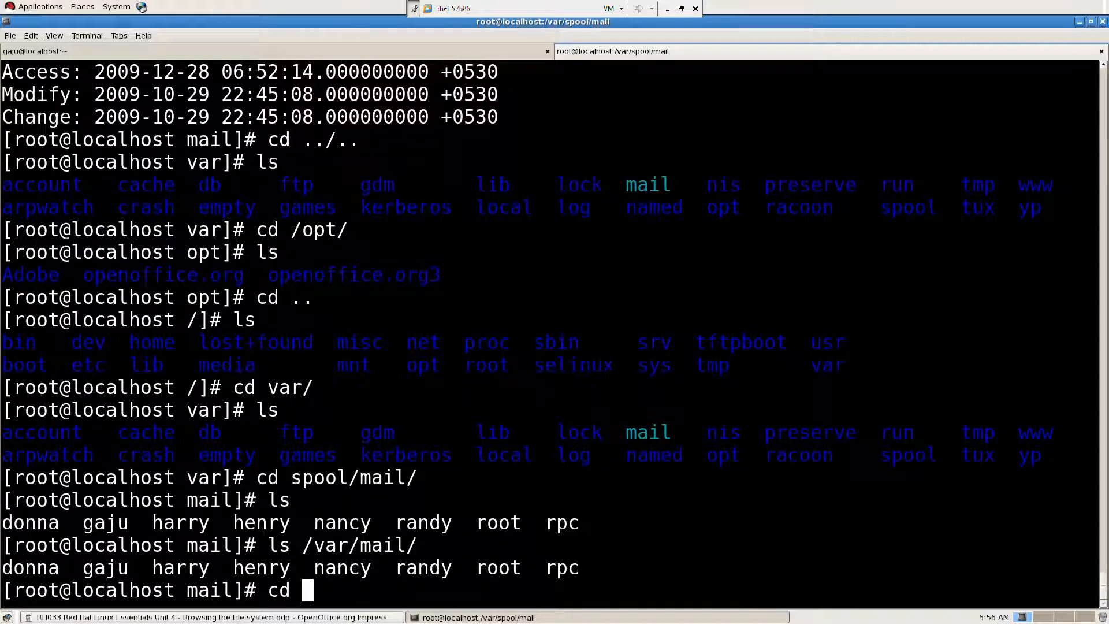
type("/")
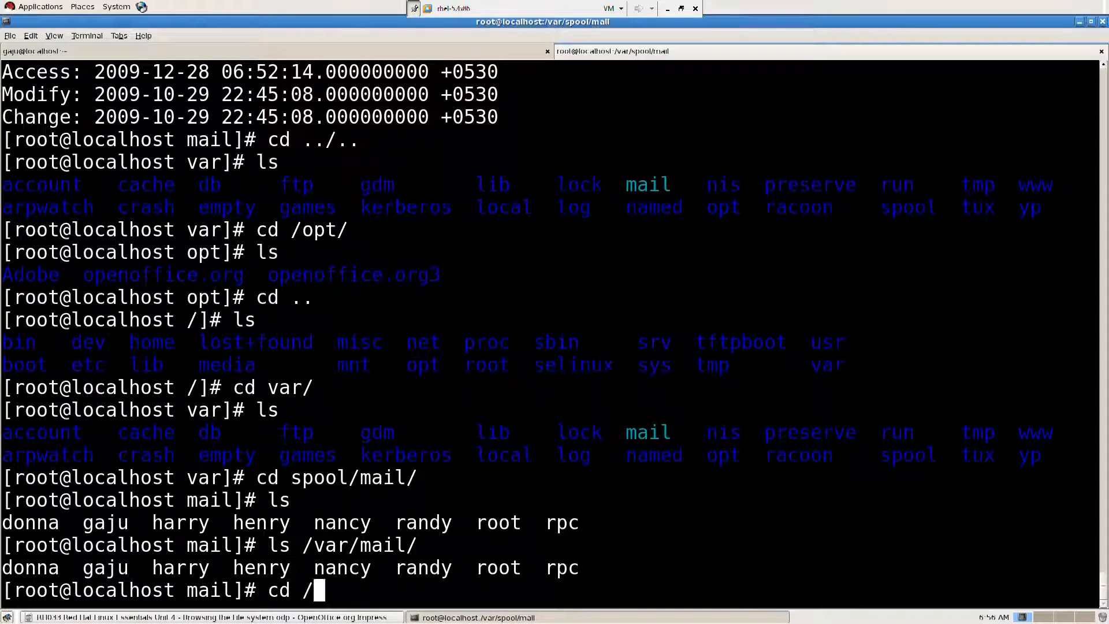
type("va")
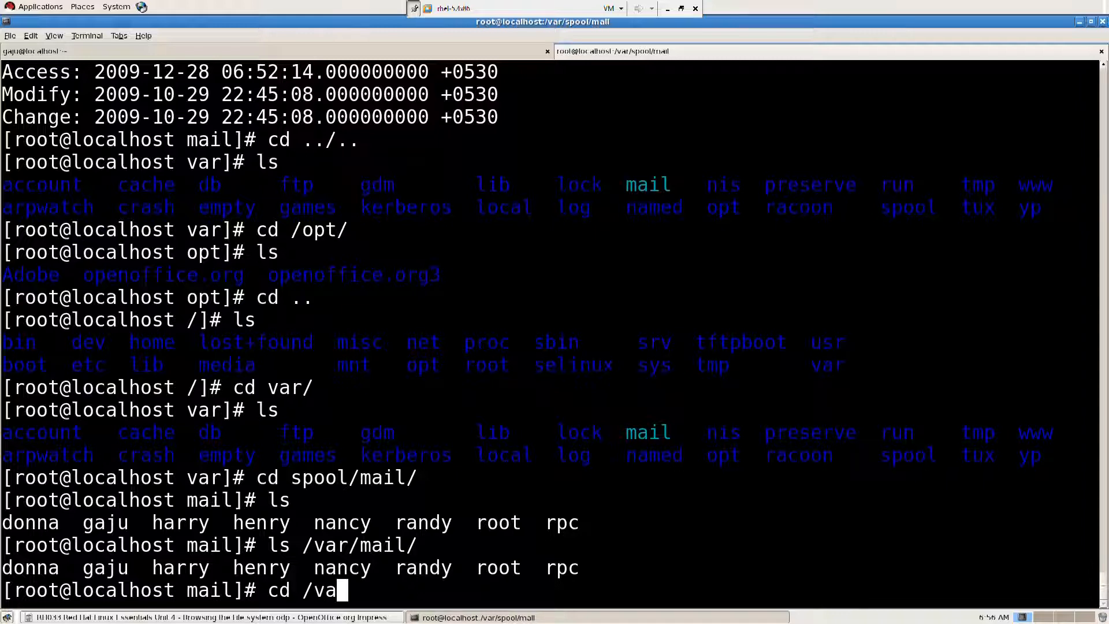
type("r/mail/")
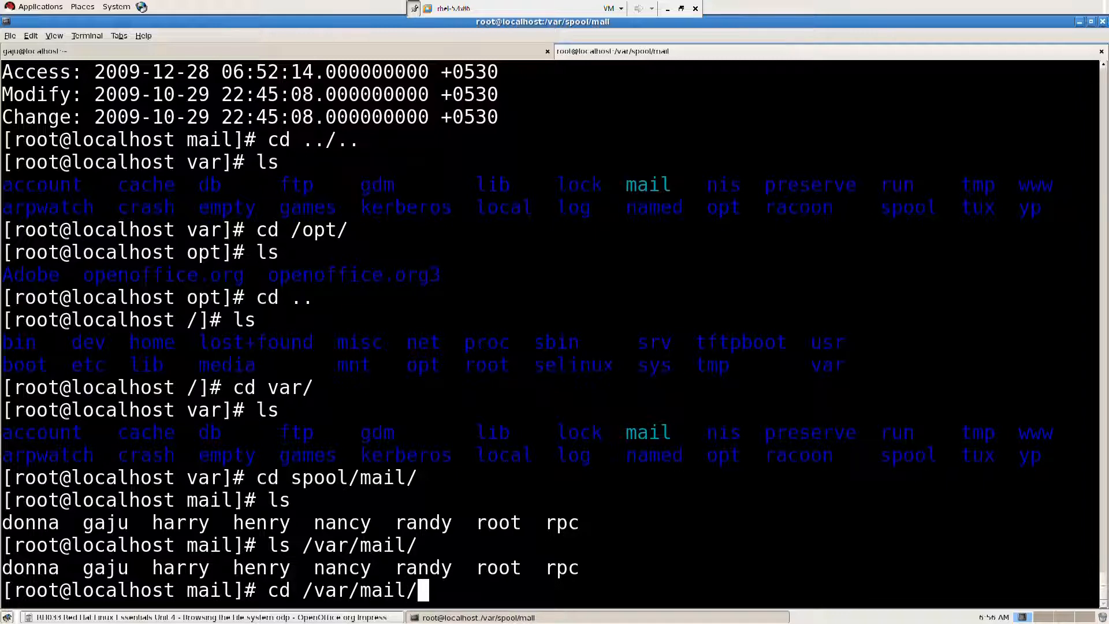
key("Return")
type("ls")
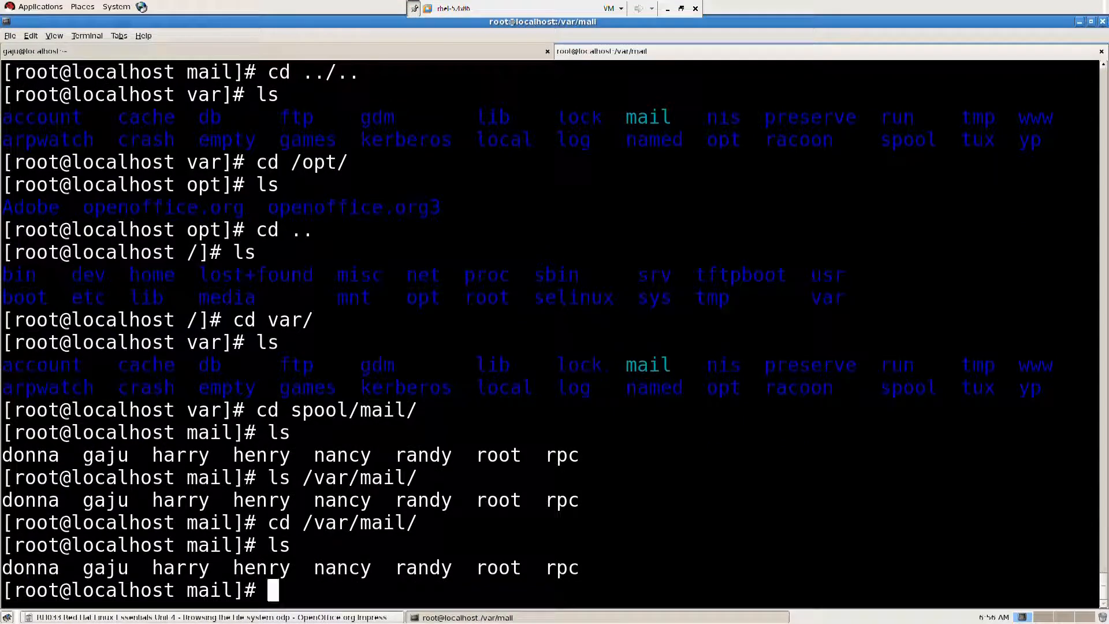
mouse_move(559, 522)
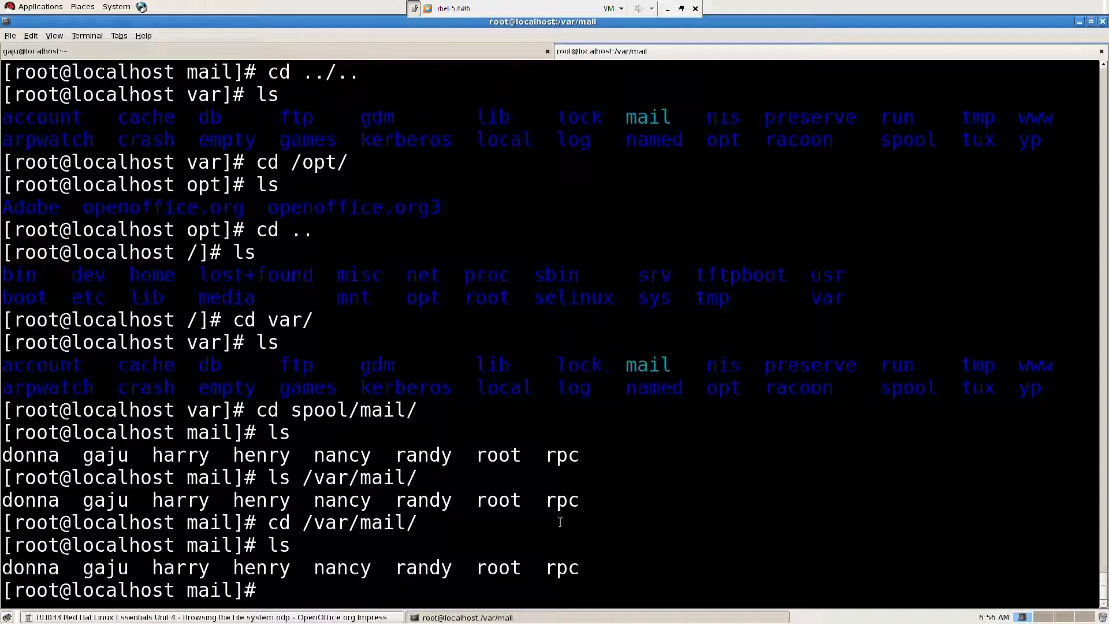
mouse_move(511, 563)
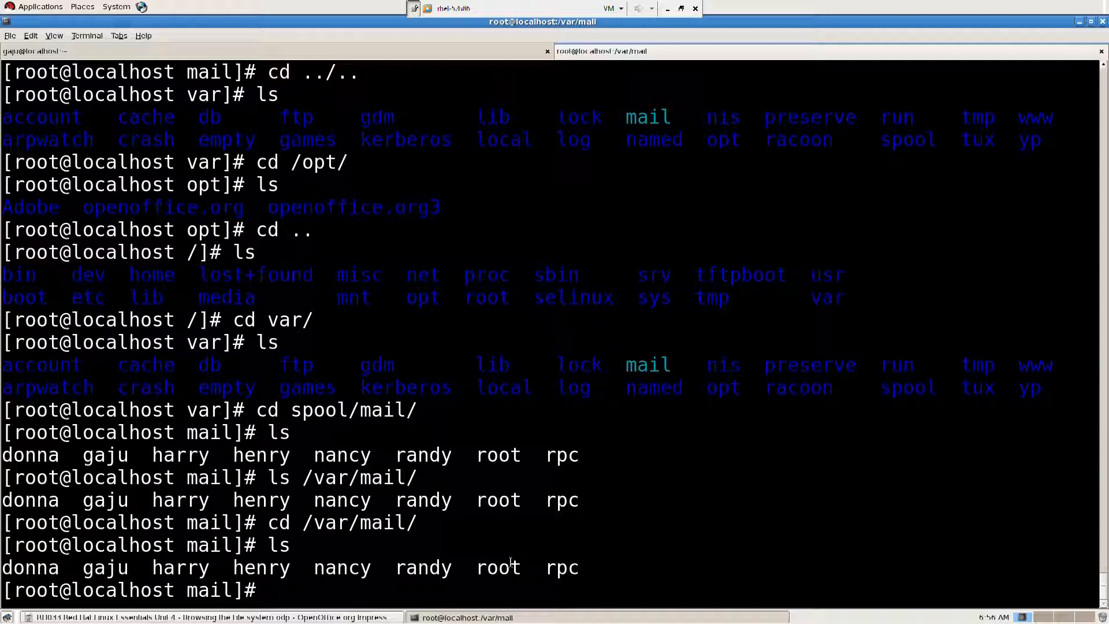
type("cd ..")
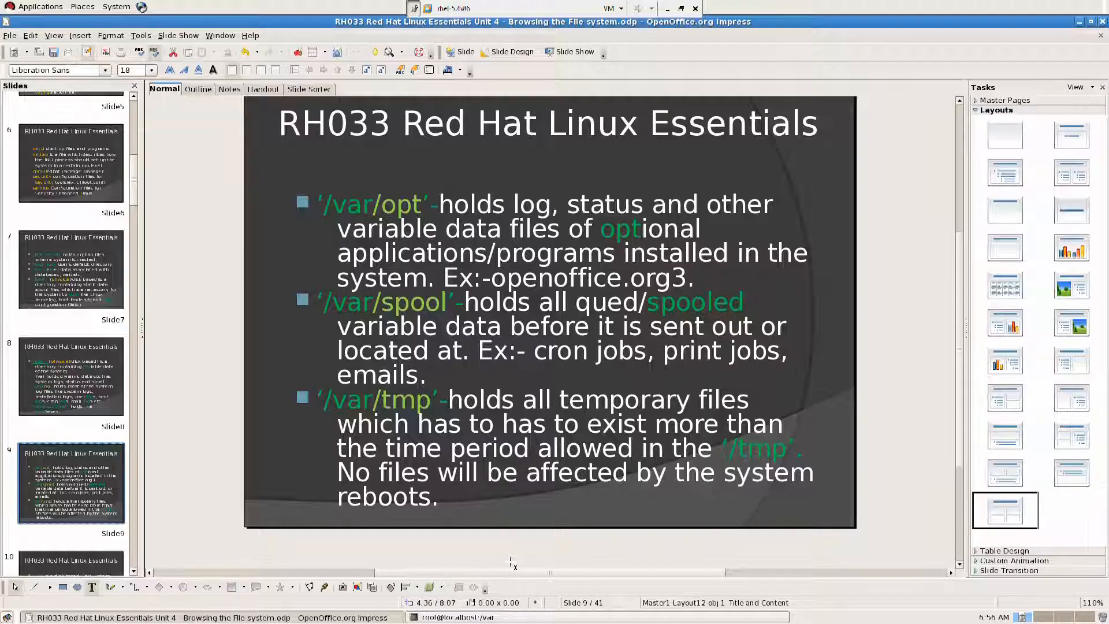
mouse_move(500, 504)
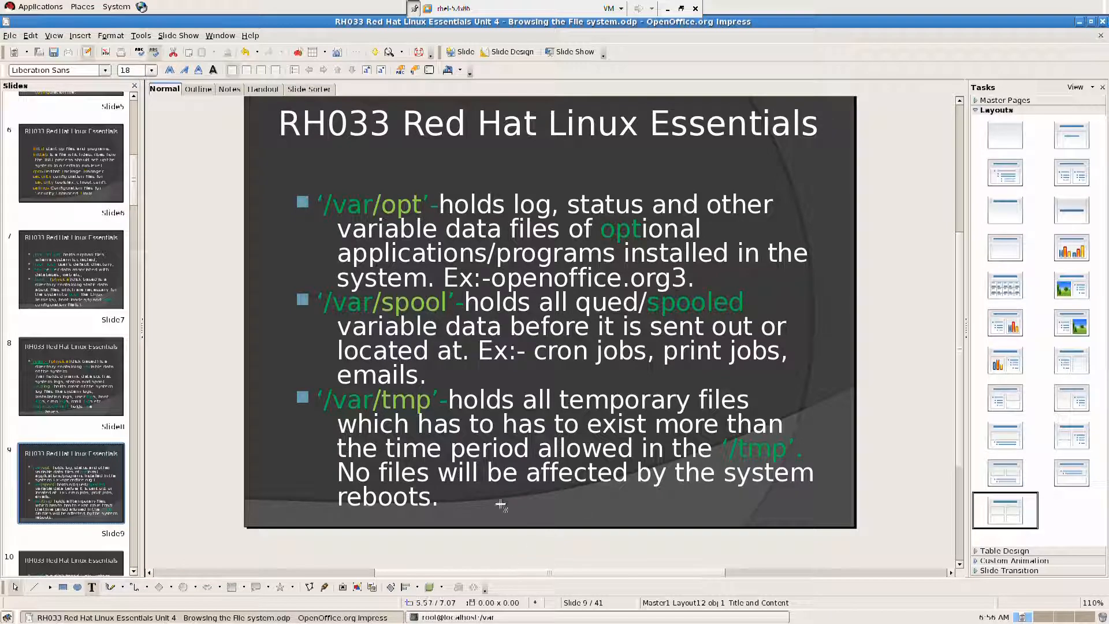
mouse_move(470, 421)
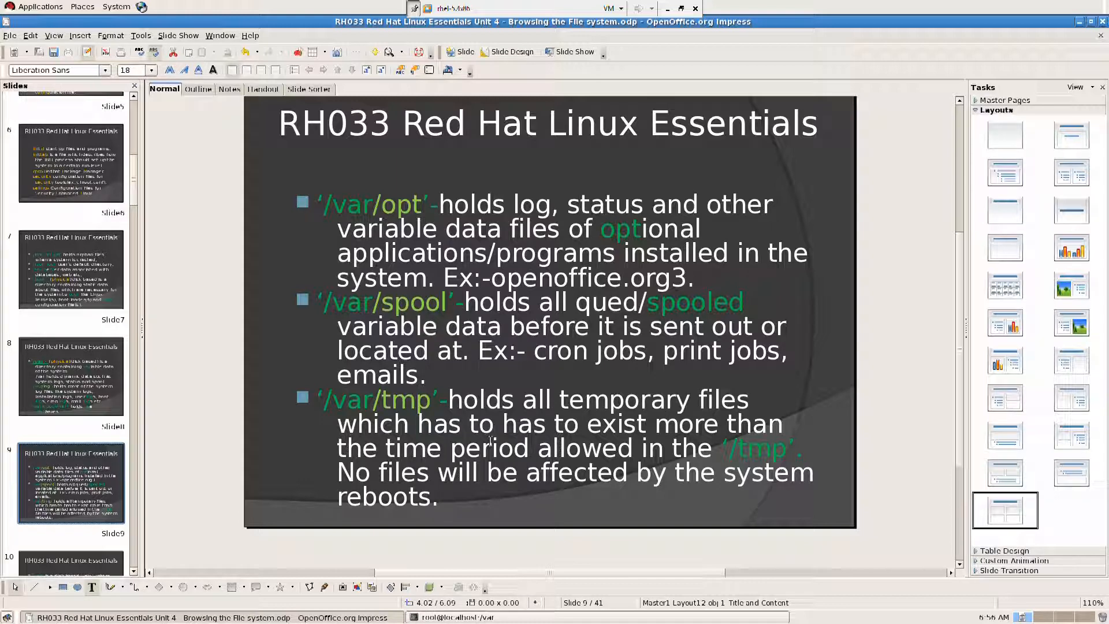
mouse_move(508, 424)
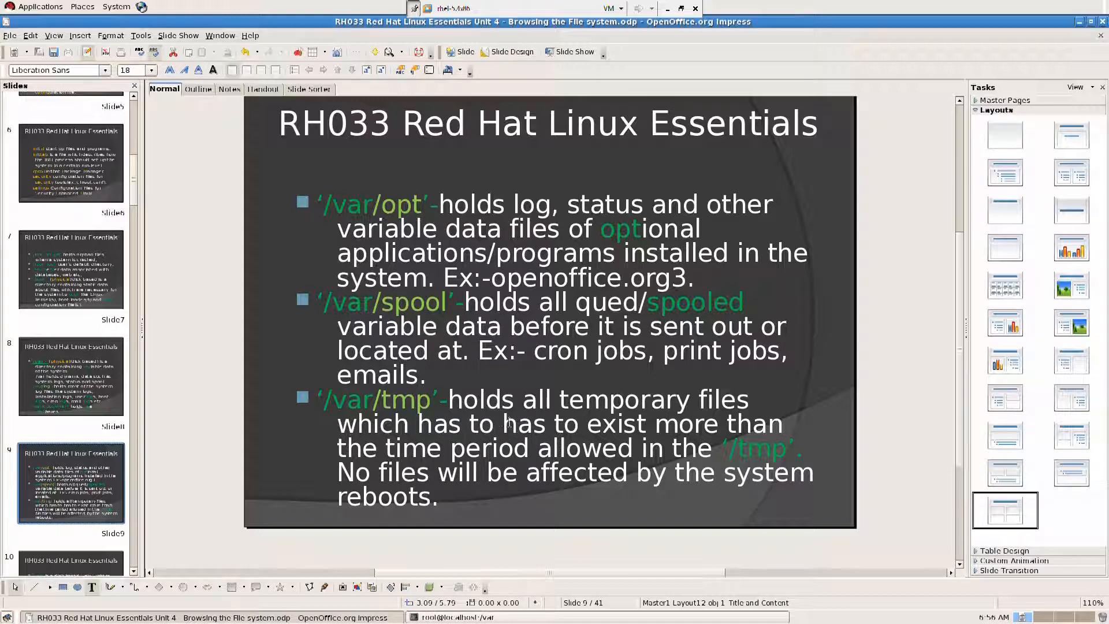
Step: Delete the duplicated "has to" so the /var/tmp bullet reads "which has to exist"
double_click(539, 424)
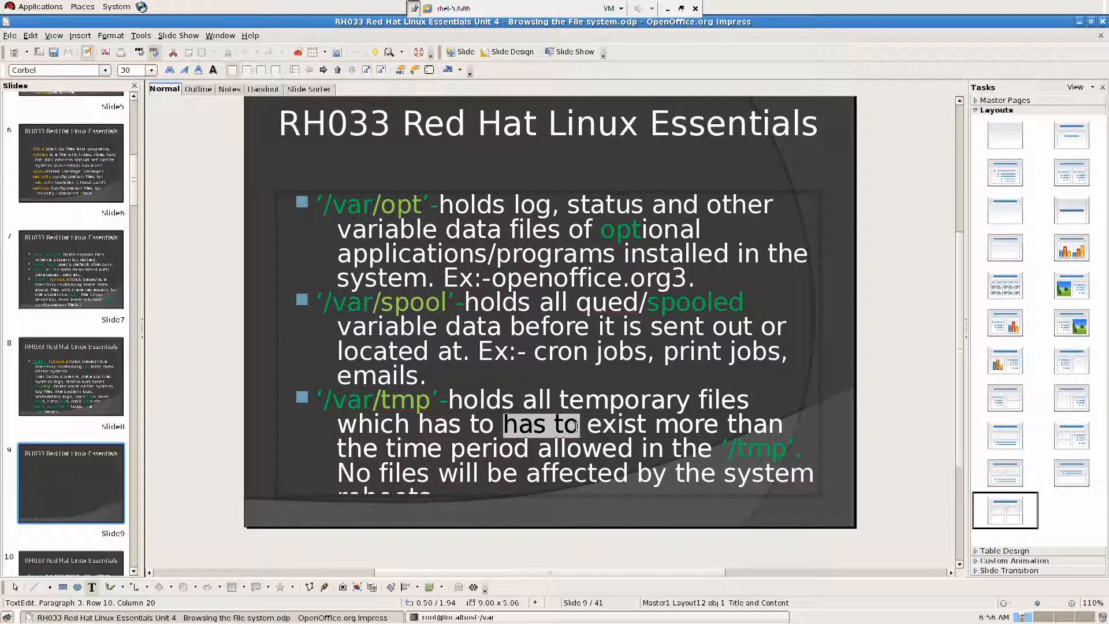
key("Delete")
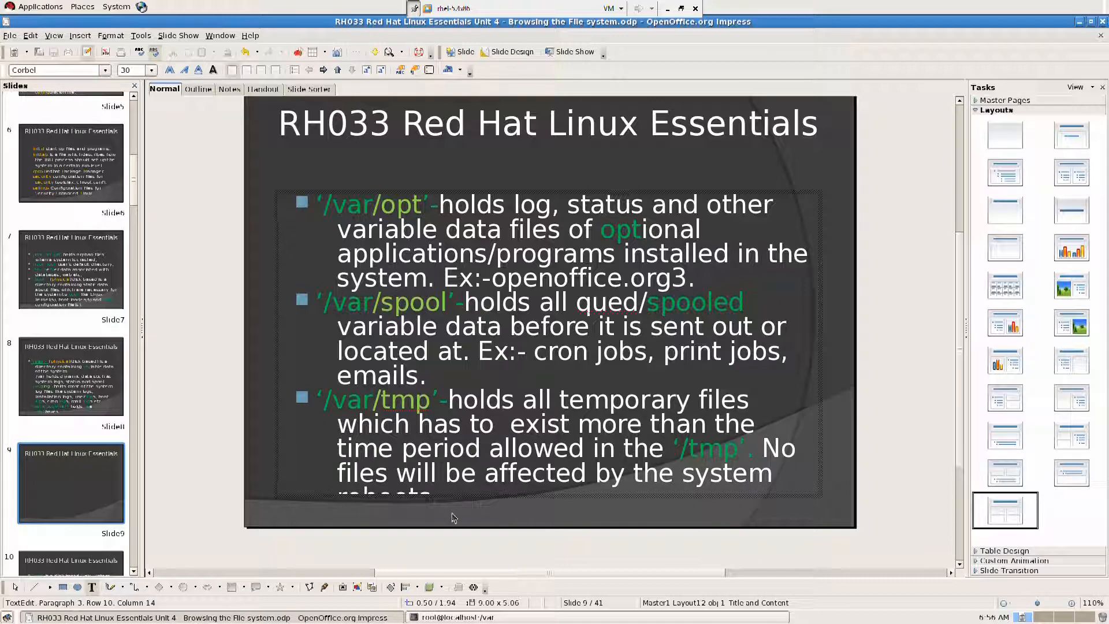
Step: Leave text editing on slide 9 and bring the terminal back to the front
left_click(481, 529)
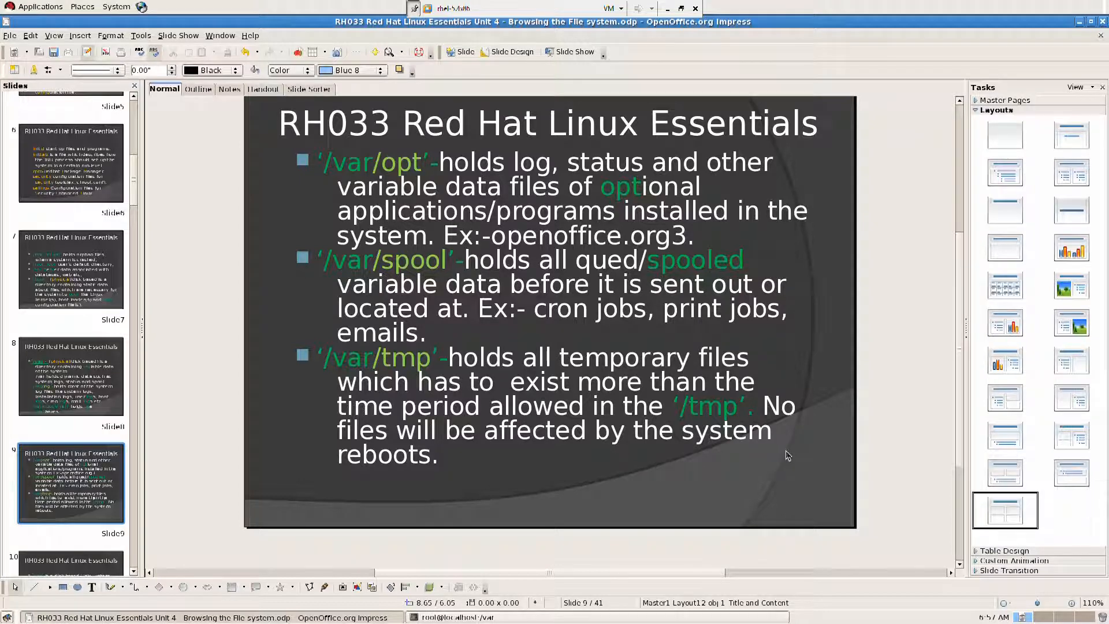
left_click(451, 616)
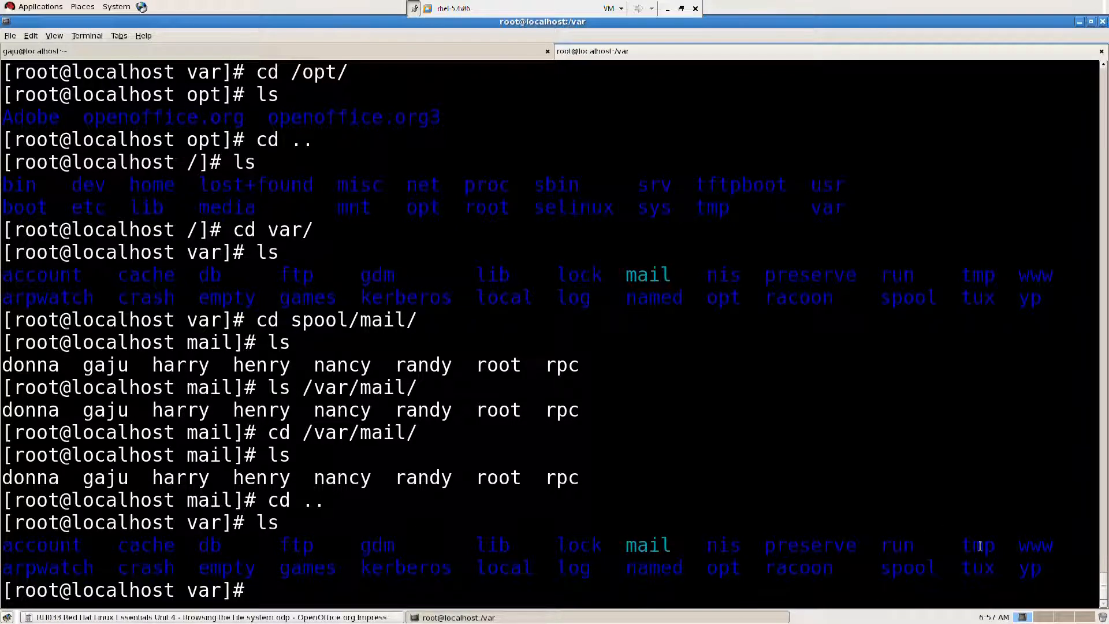
double_click(978, 544)
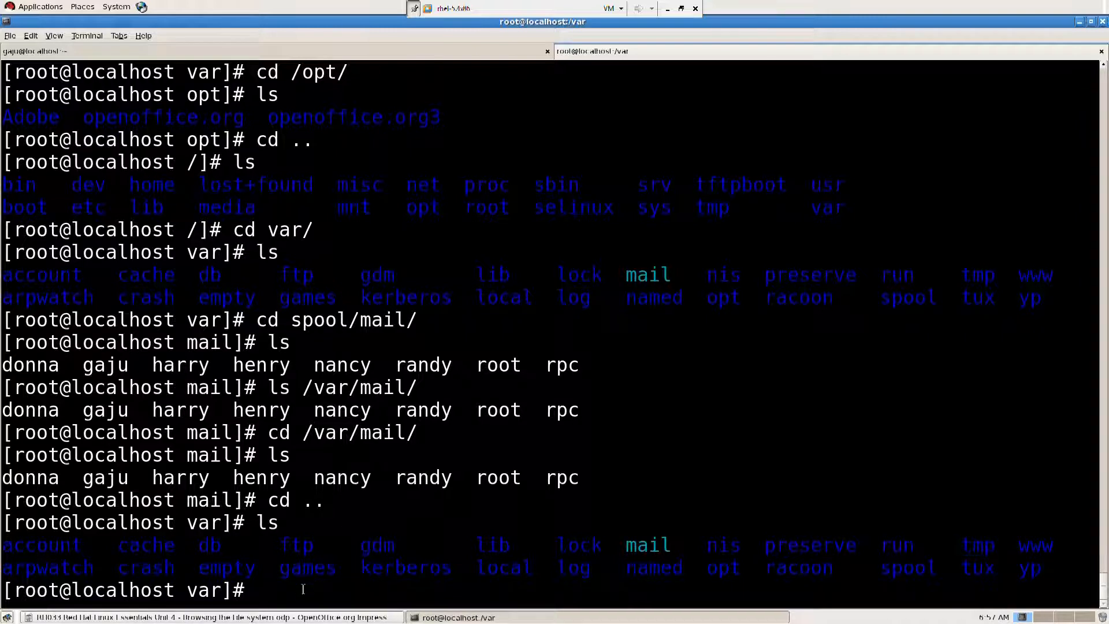
mouse_move(782, 599)
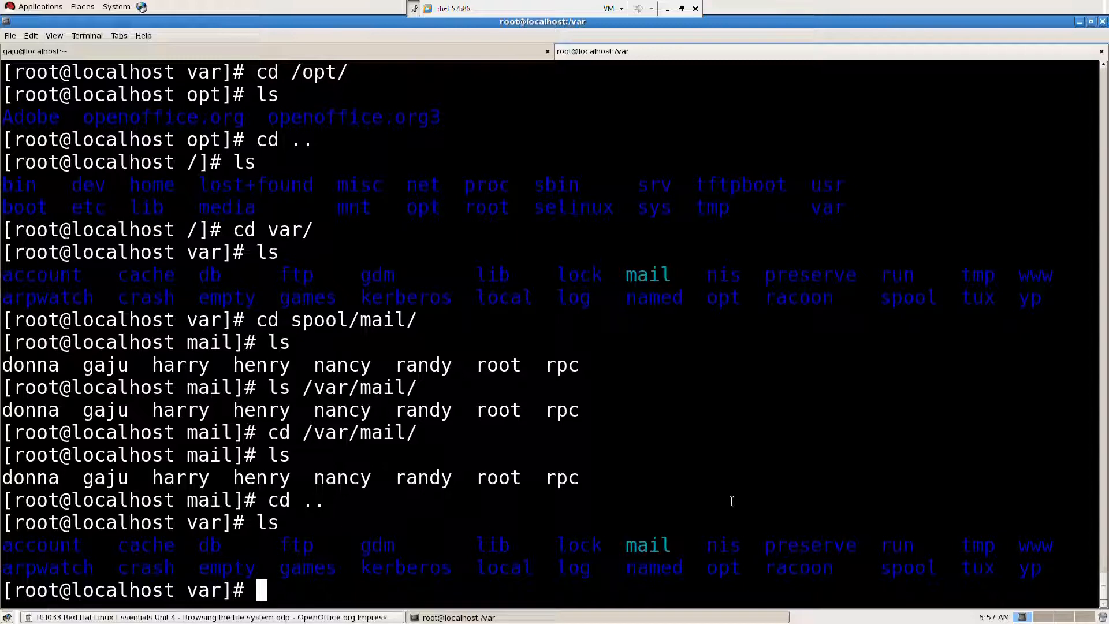
mouse_move(969, 543)
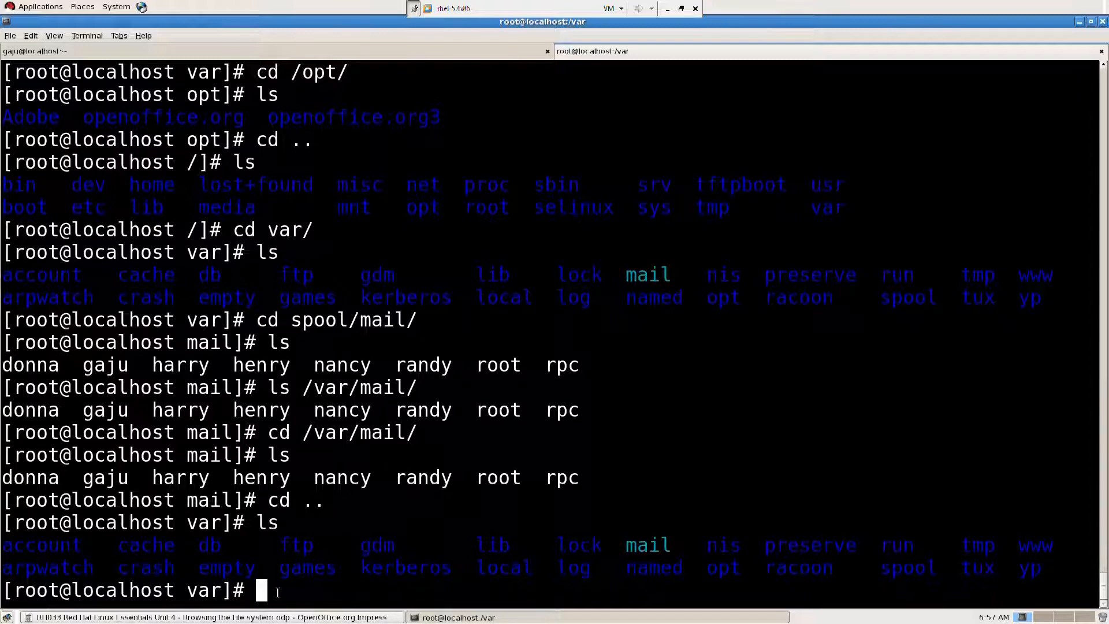
mouse_move(888, 545)
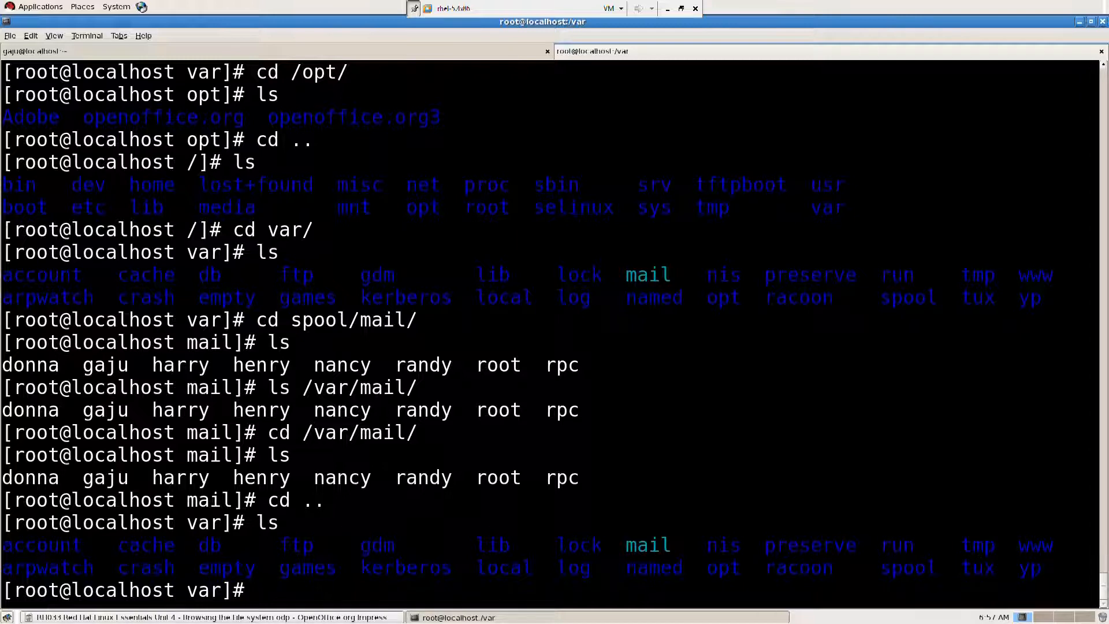
mouse_move(307, 585)
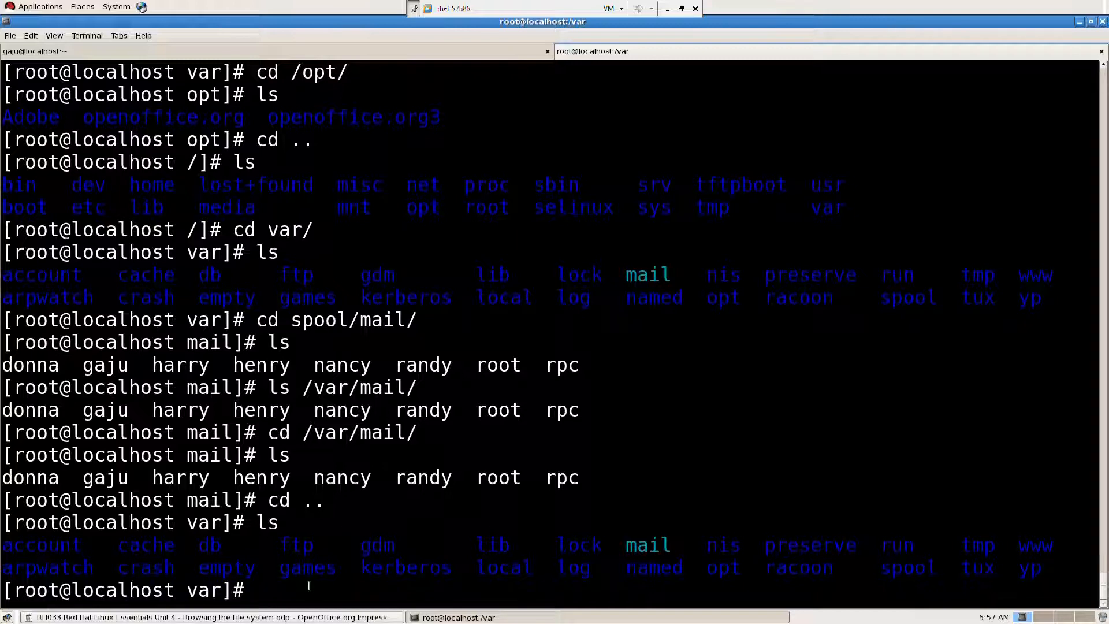
Step: Begin the cd tmp/ command to enter /var/tmp
type("cd tmp/")
type("ls")
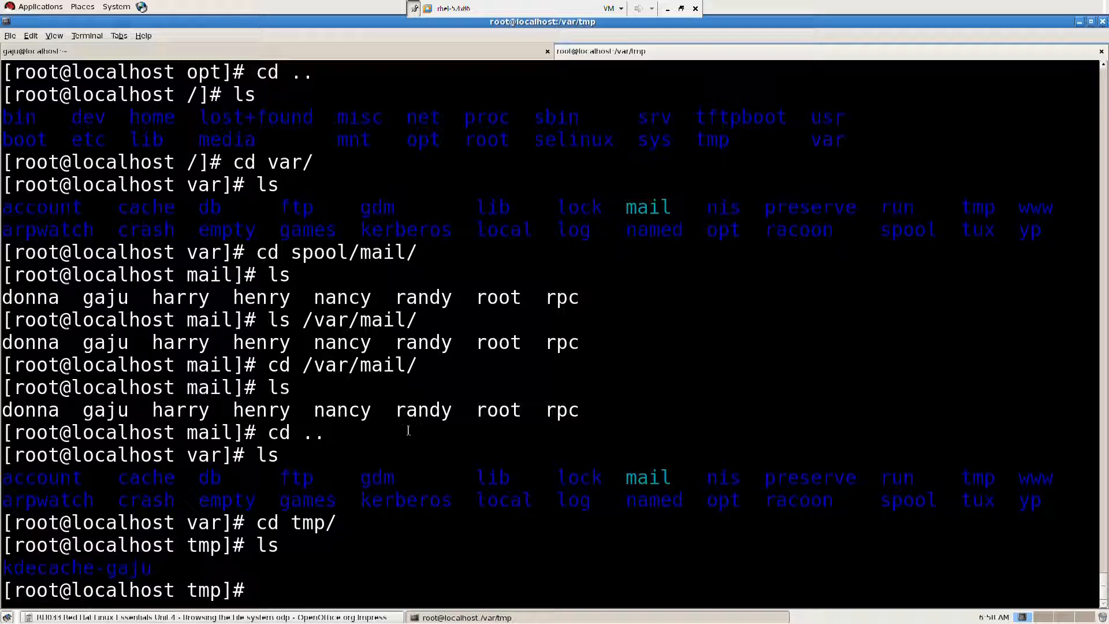
mouse_move(227, 566)
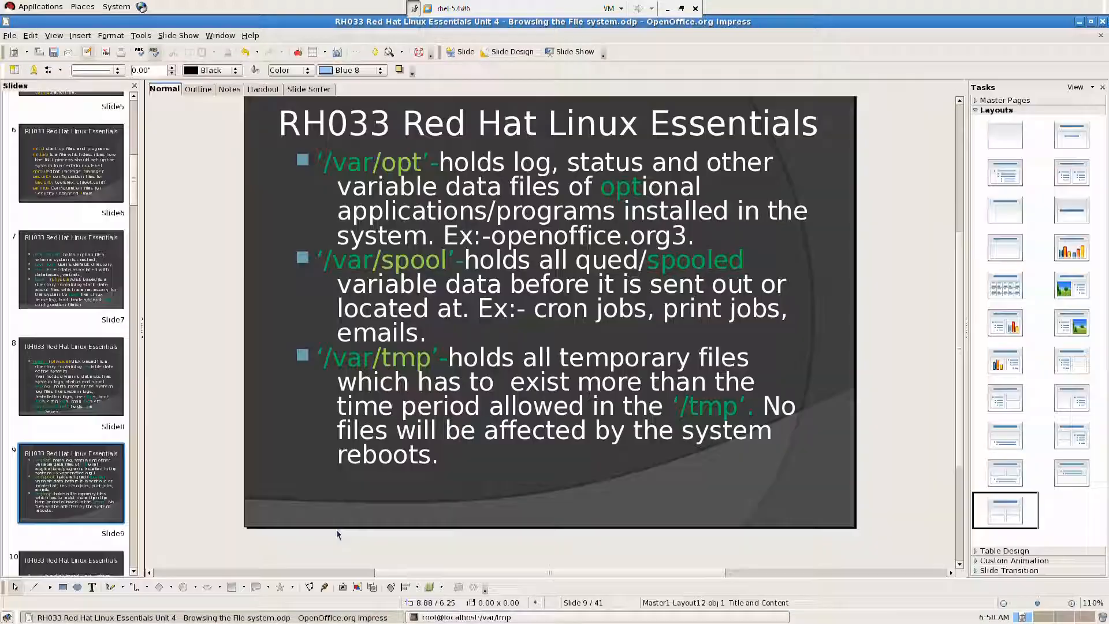
mouse_move(458, 549)
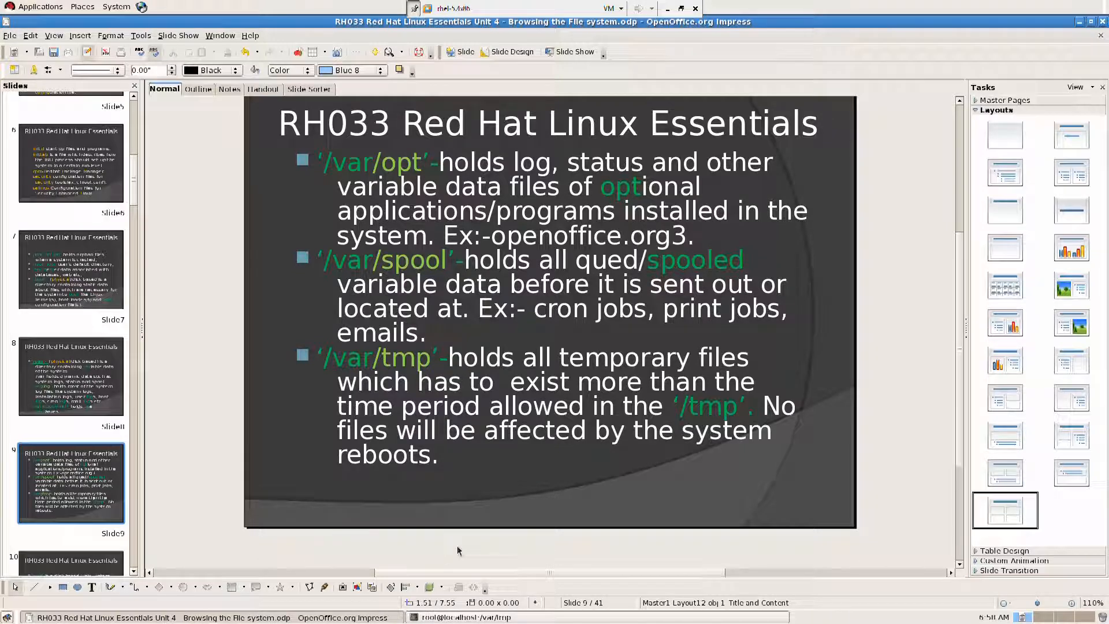
mouse_move(176, 432)
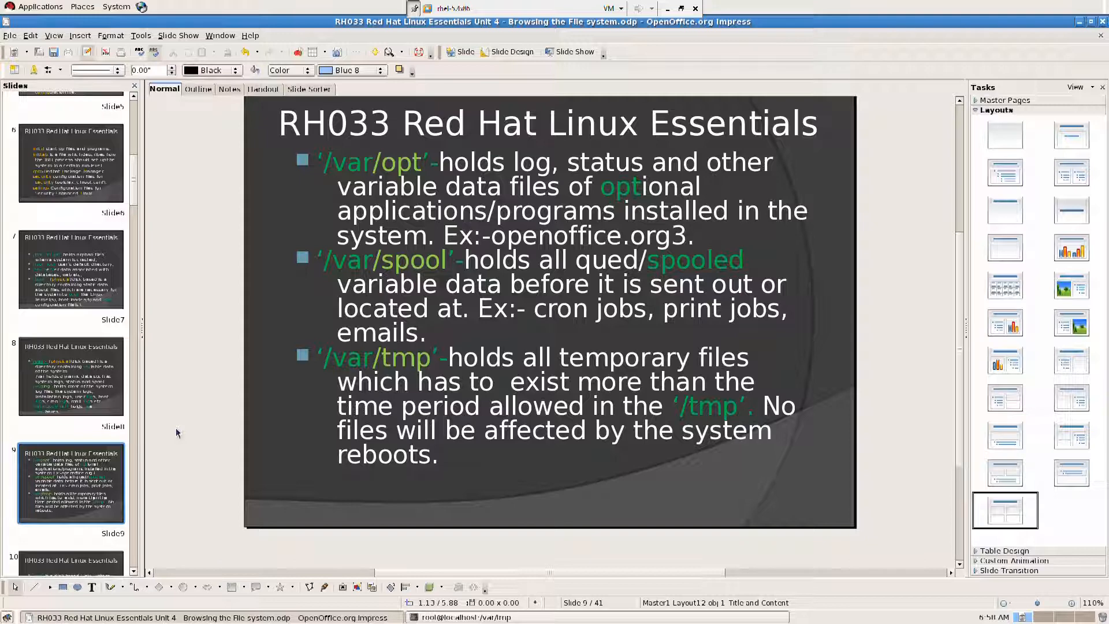
mouse_move(79, 445)
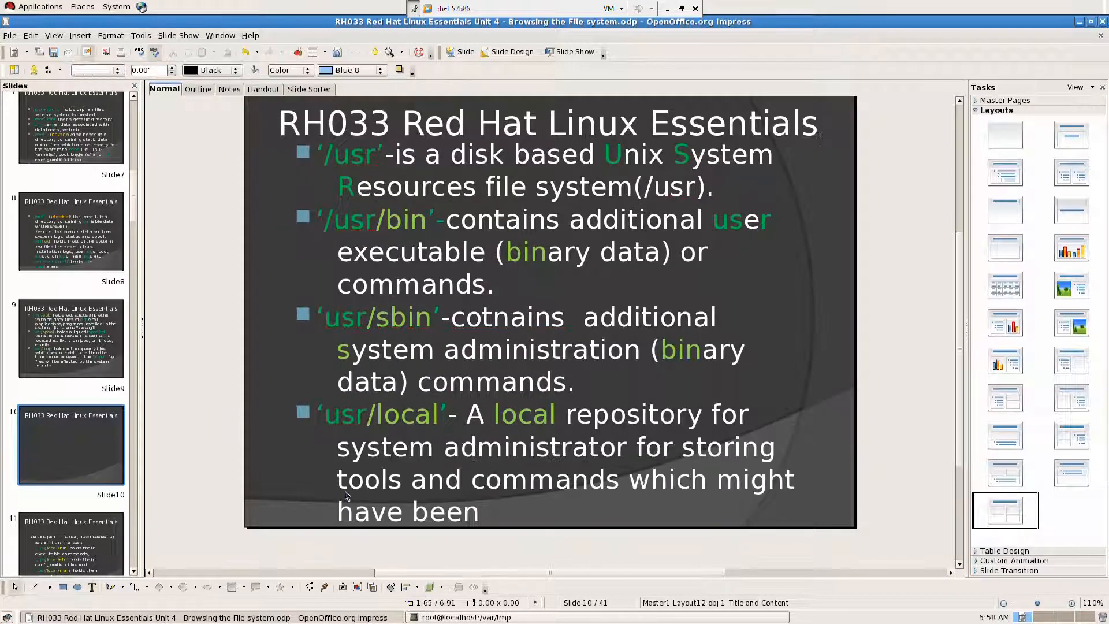
mouse_move(527, 230)
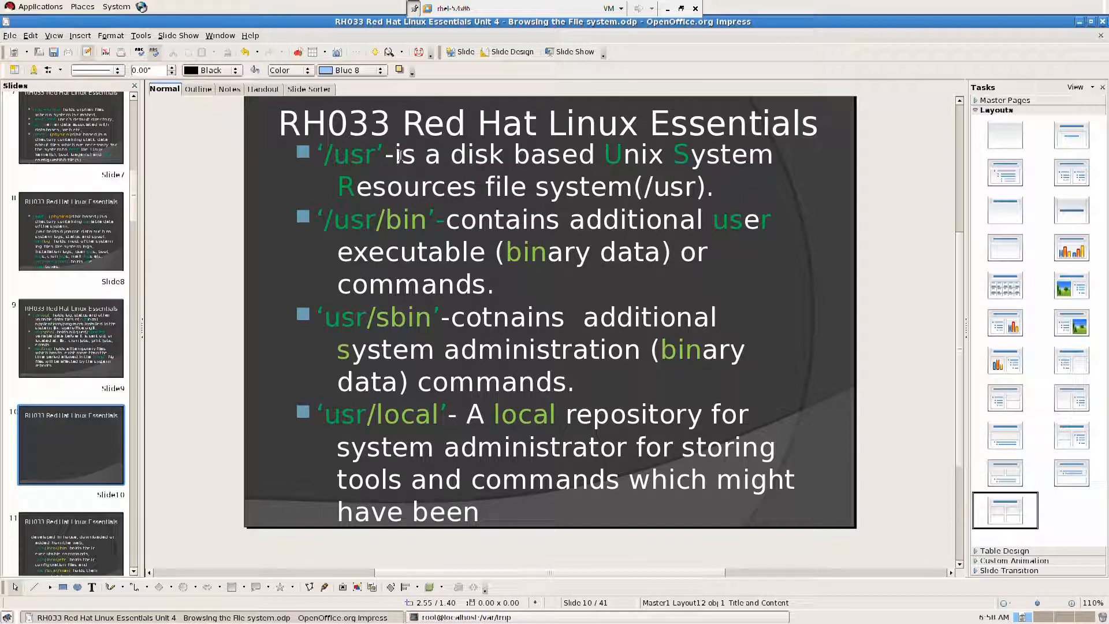
mouse_move(447, 159)
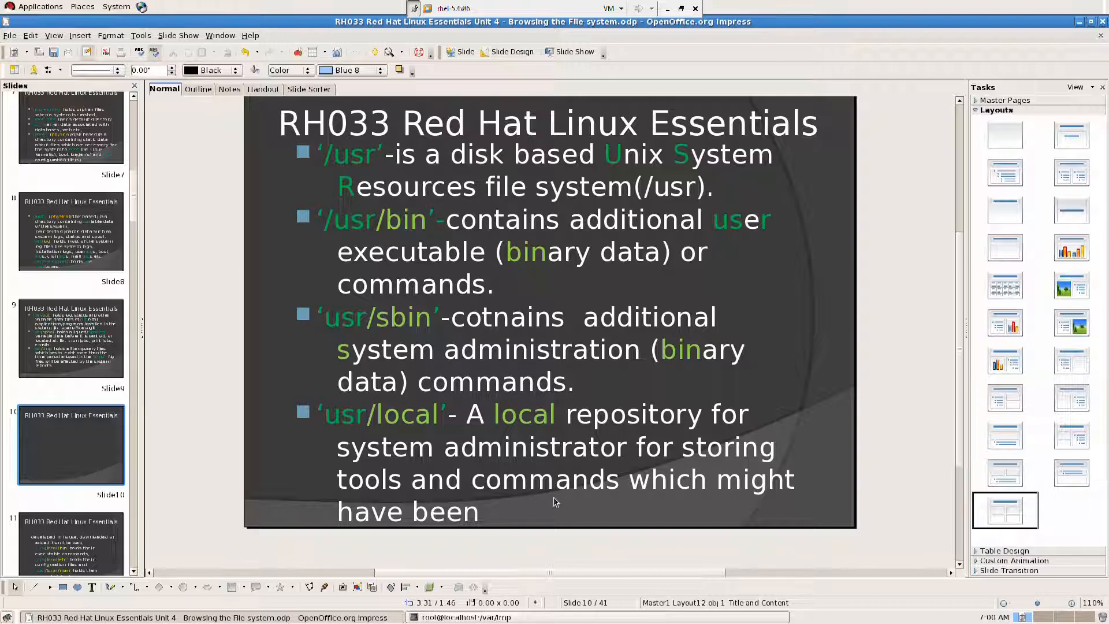
mouse_move(395, 568)
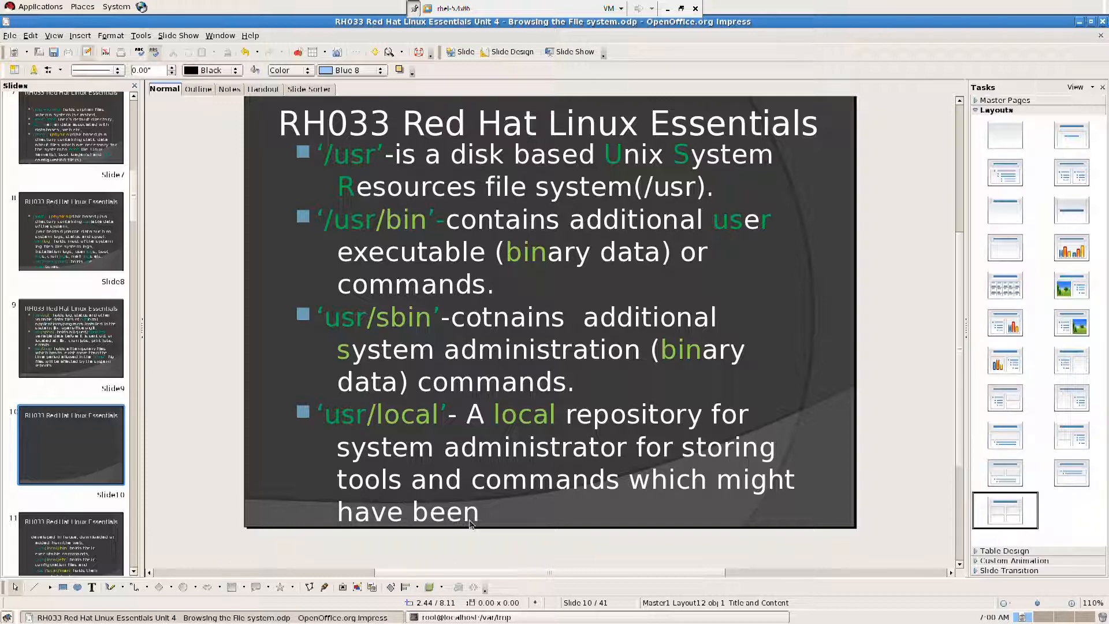
Step: Flip between slides 9, 10 and 11, settling on slide 11 about /usr/local and /usr/include
left_click(71, 520)
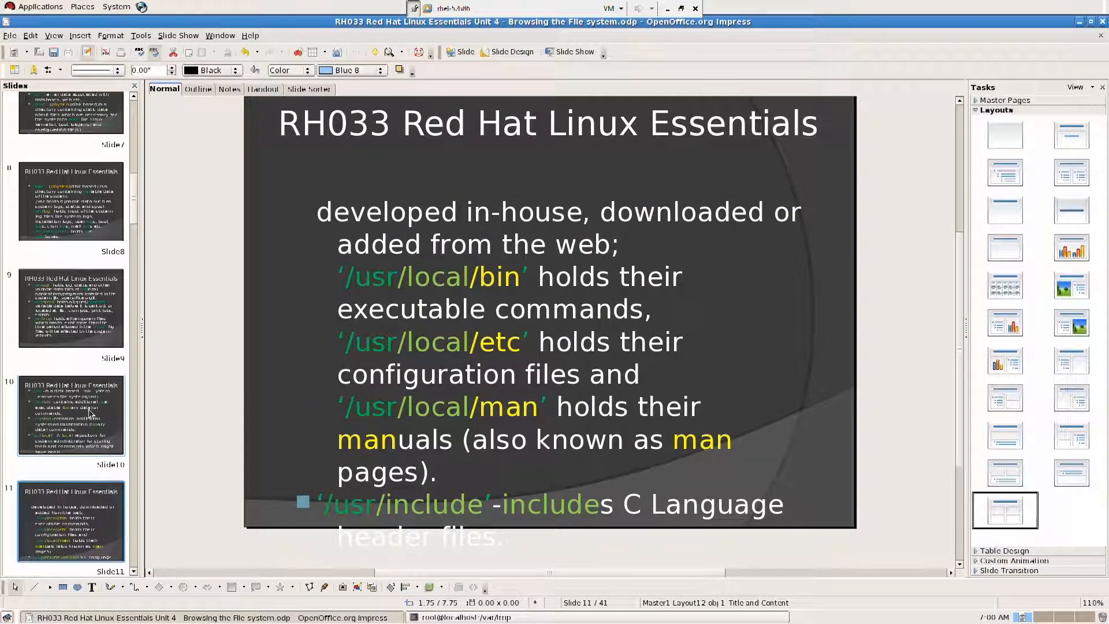
left_click(70, 415)
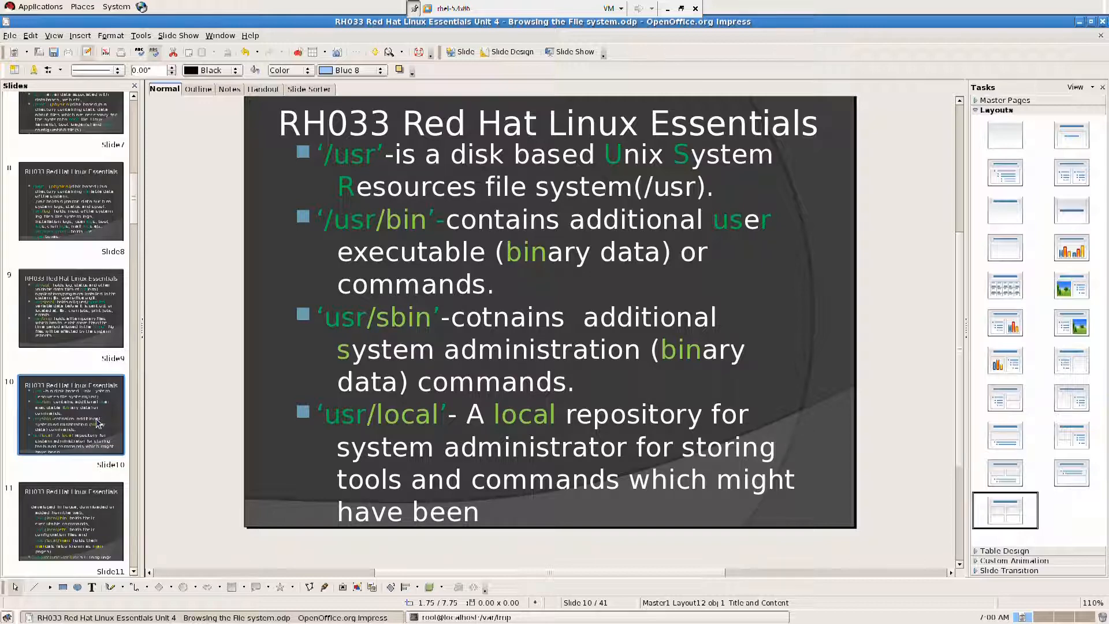
left_click(70, 308)
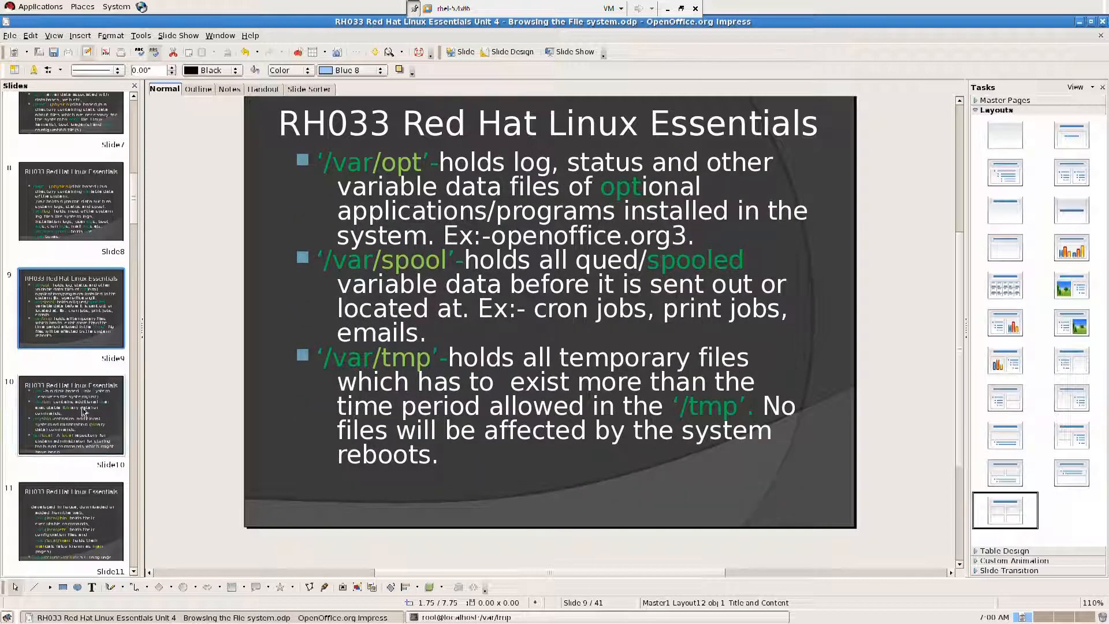
left_click(70, 413)
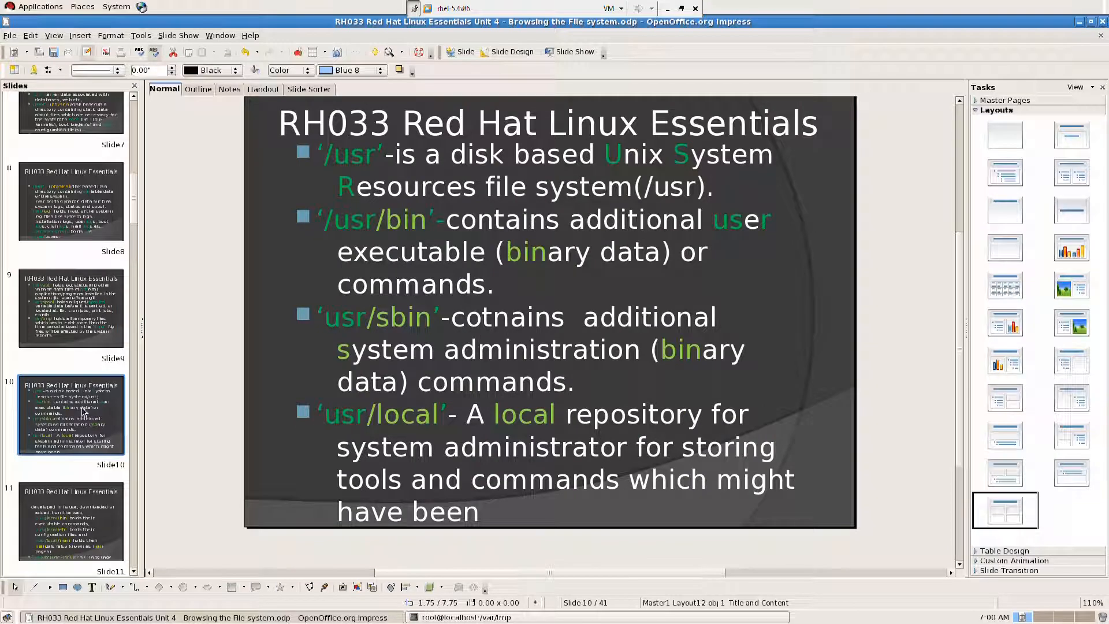
scroll("down", 3)
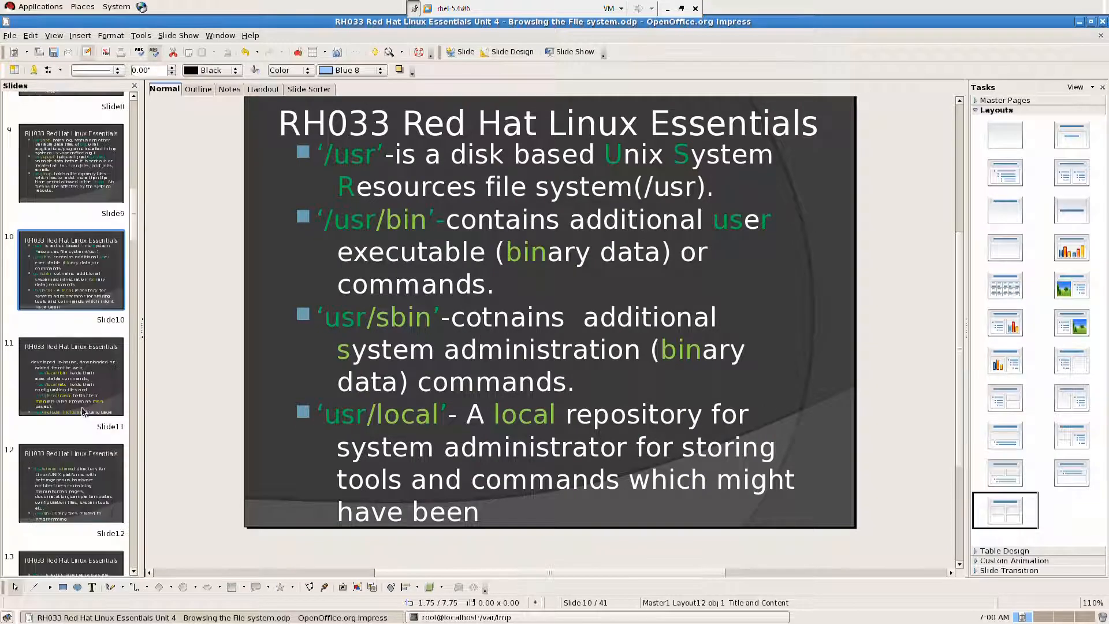
left_click(70, 376)
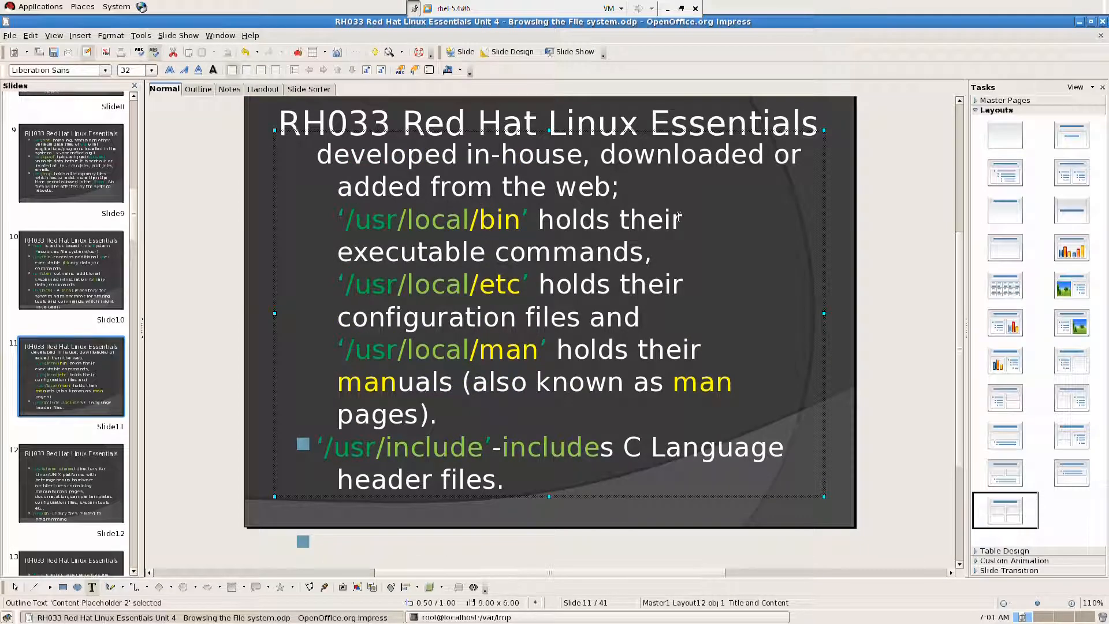
mouse_move(988, 239)
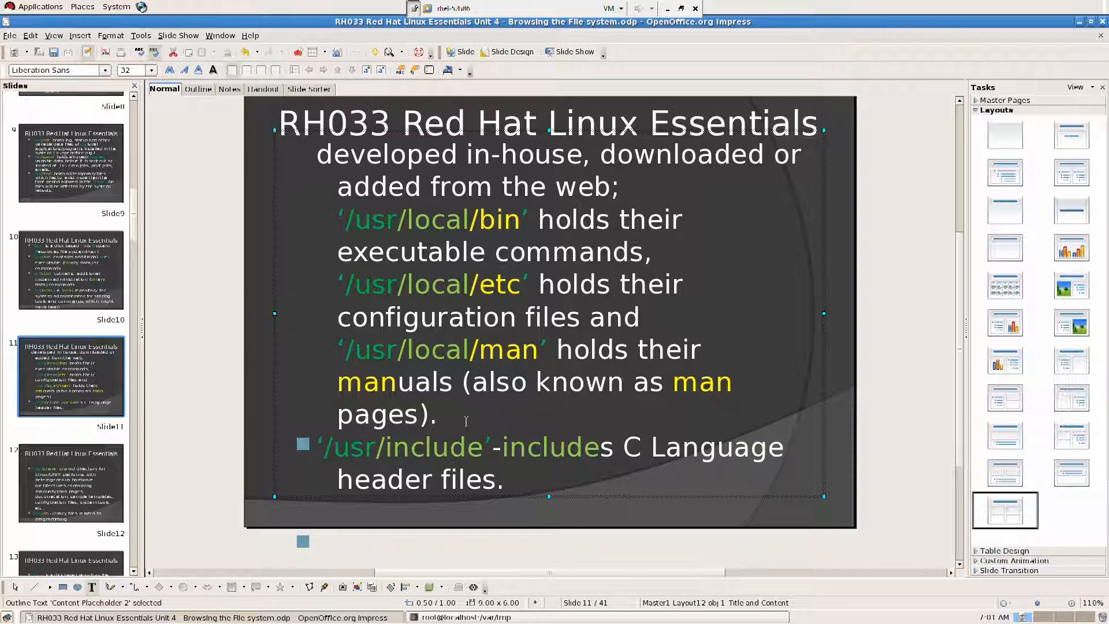
mouse_move(466, 425)
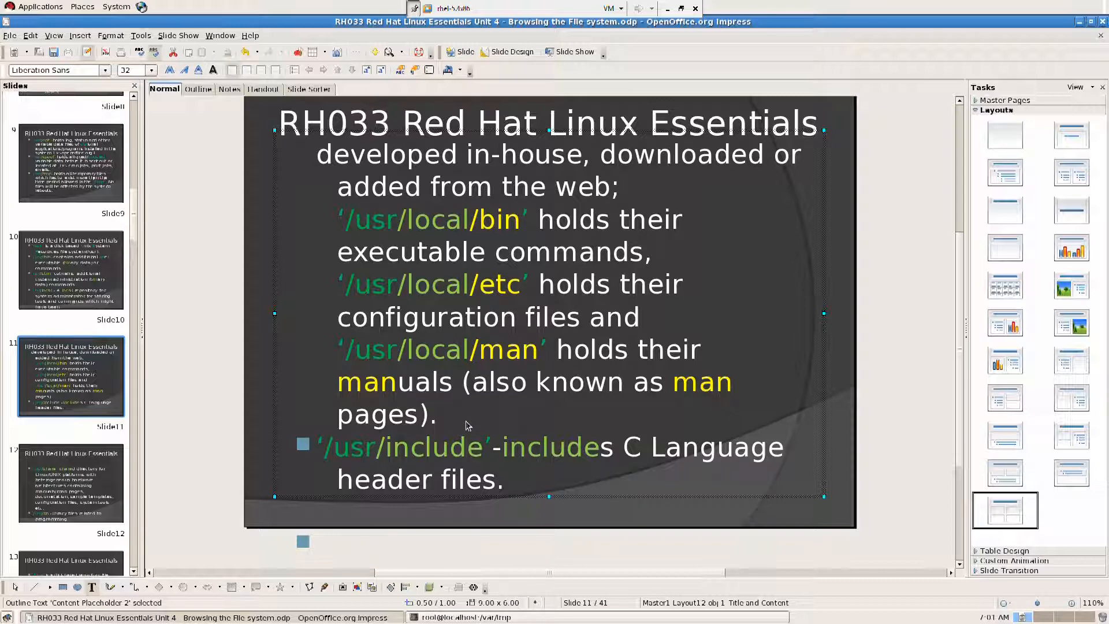
Step: Return briefly to slide 10, then display slide 11 on the /usr/local subdirectories
left_click(71, 269)
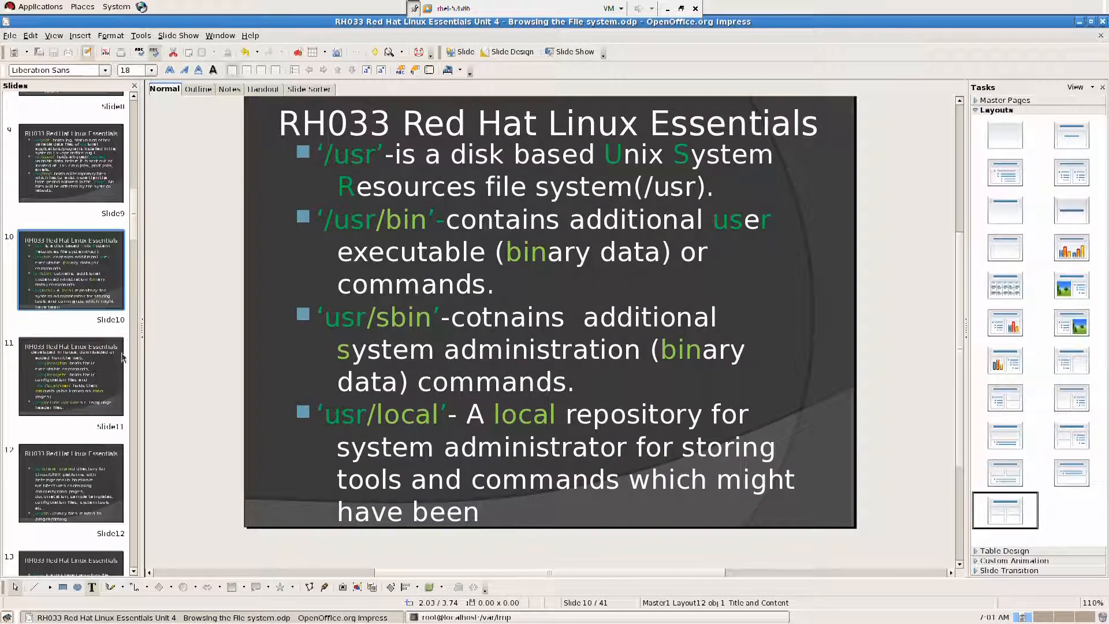
left_click(71, 374)
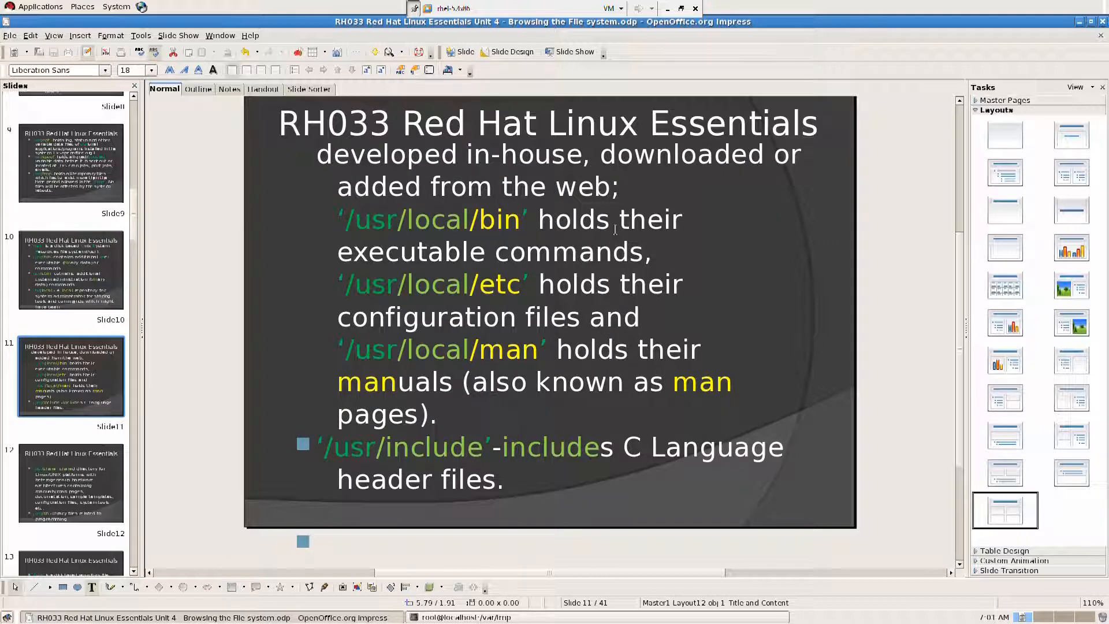
mouse_move(593, 292)
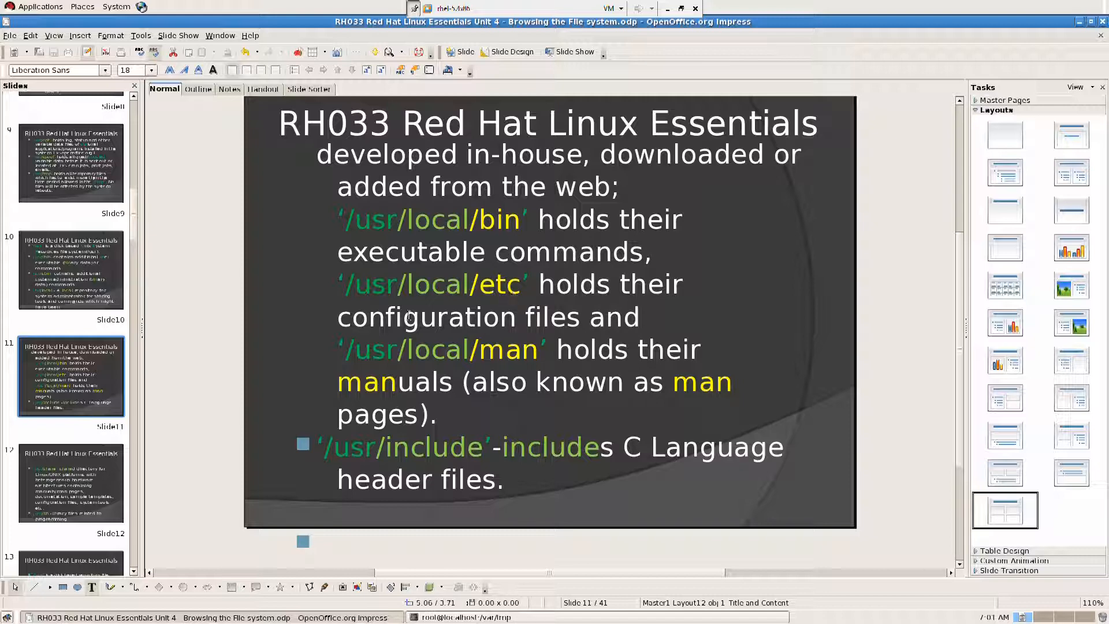
mouse_move(613, 325)
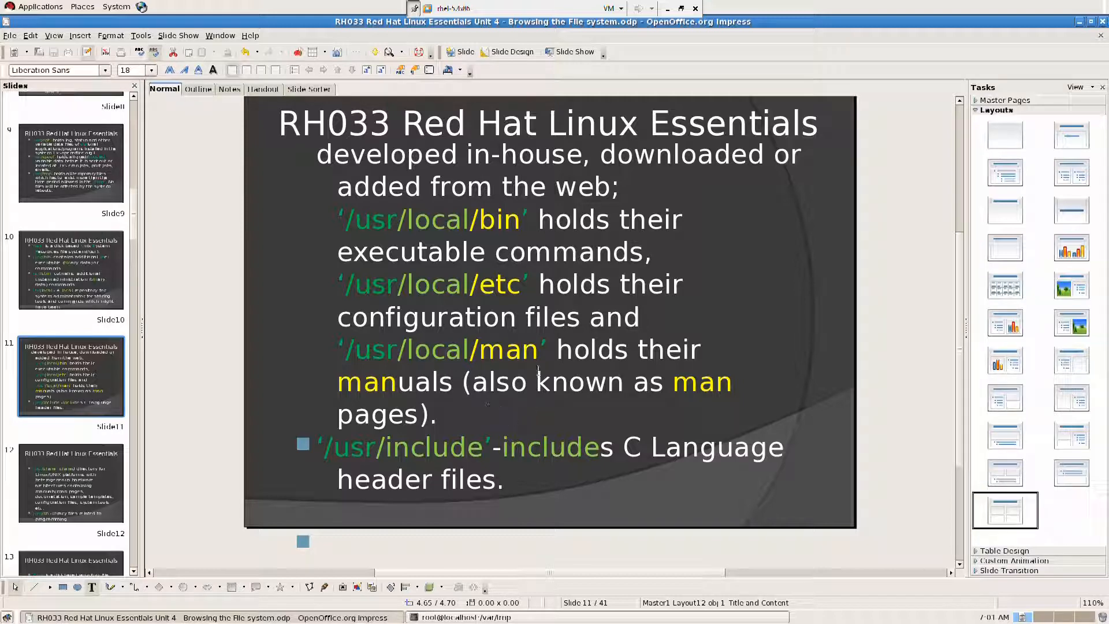
mouse_move(364, 466)
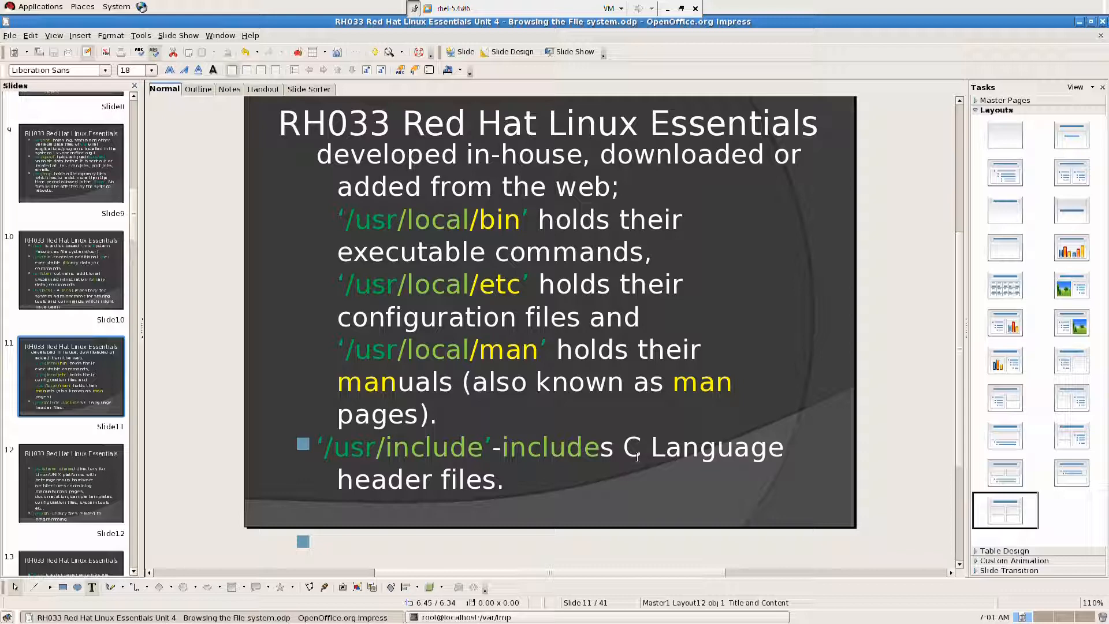
mouse_move(209, 473)
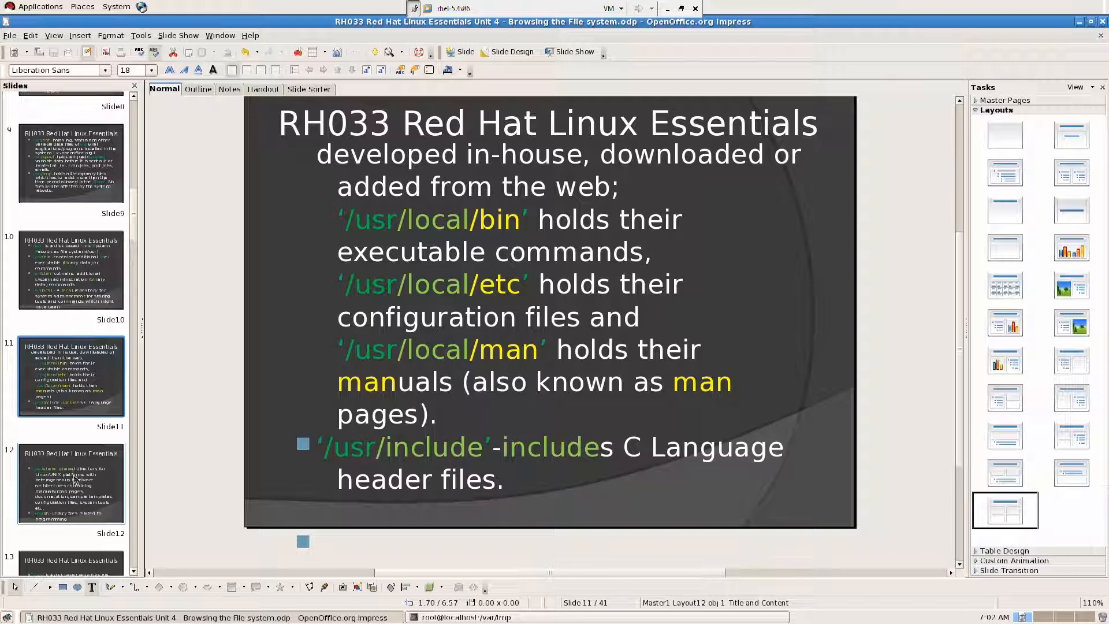
Step: Display slide 12 explaining /usr/share and /usr/lib
left_click(71, 484)
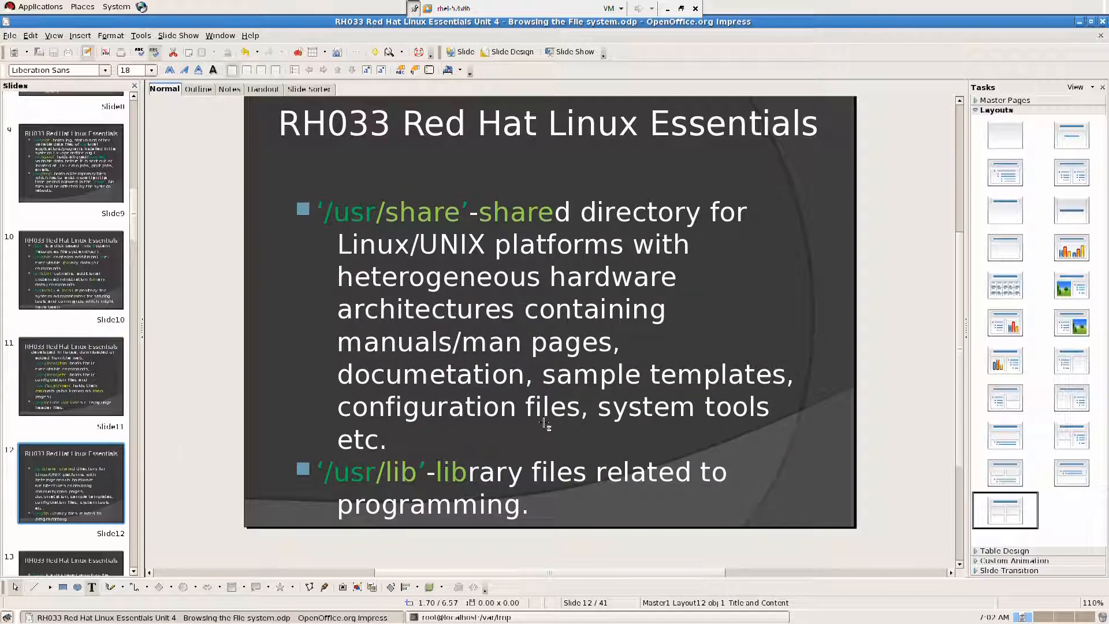
mouse_move(407, 201)
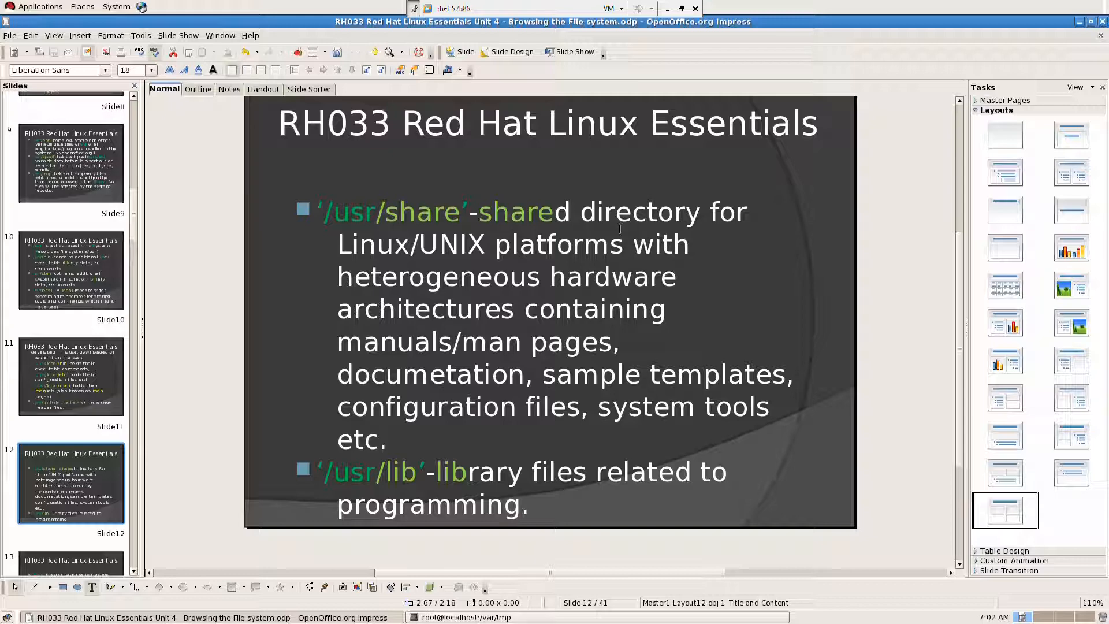
mouse_move(493, 245)
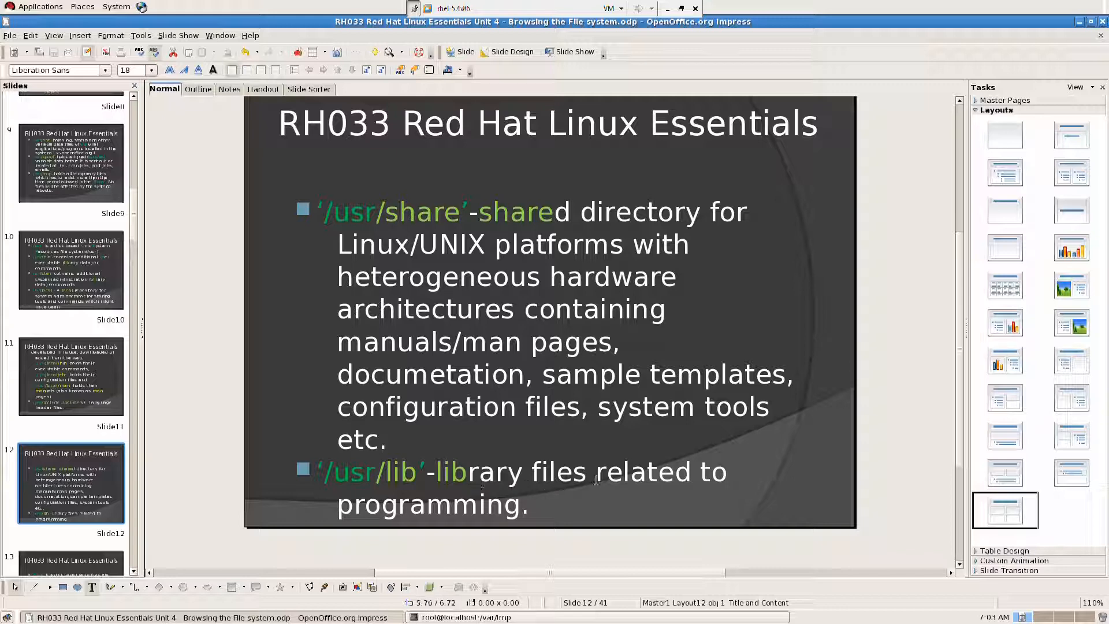
mouse_move(251, 463)
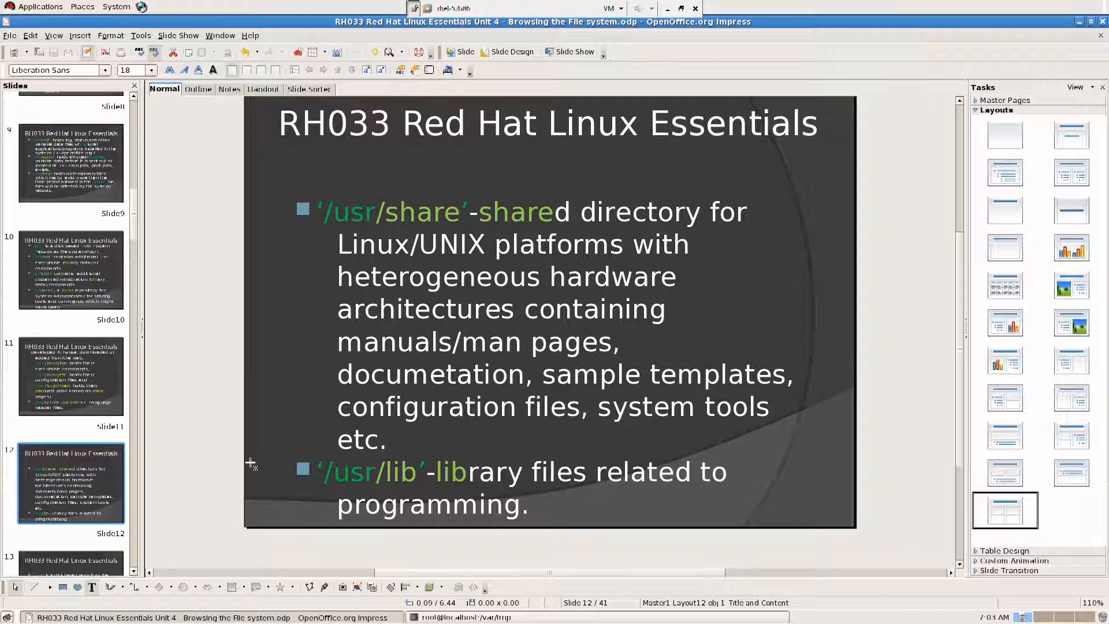
Step: Display slide 13 describing /tmp, /opt and /home from the top
scroll("down", 3)
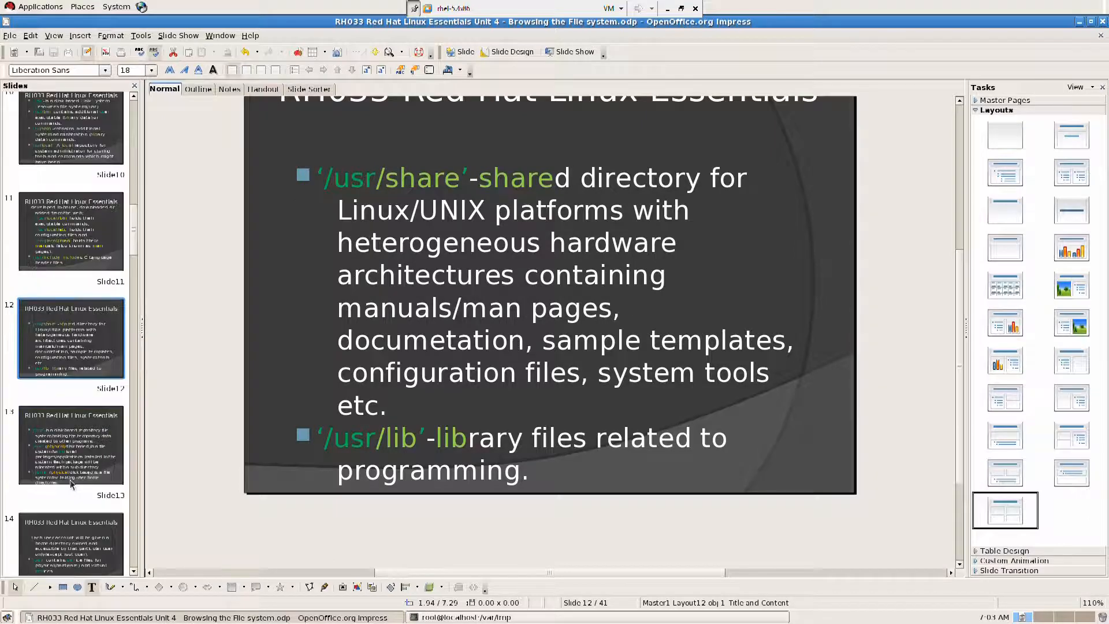
left_click(70, 442)
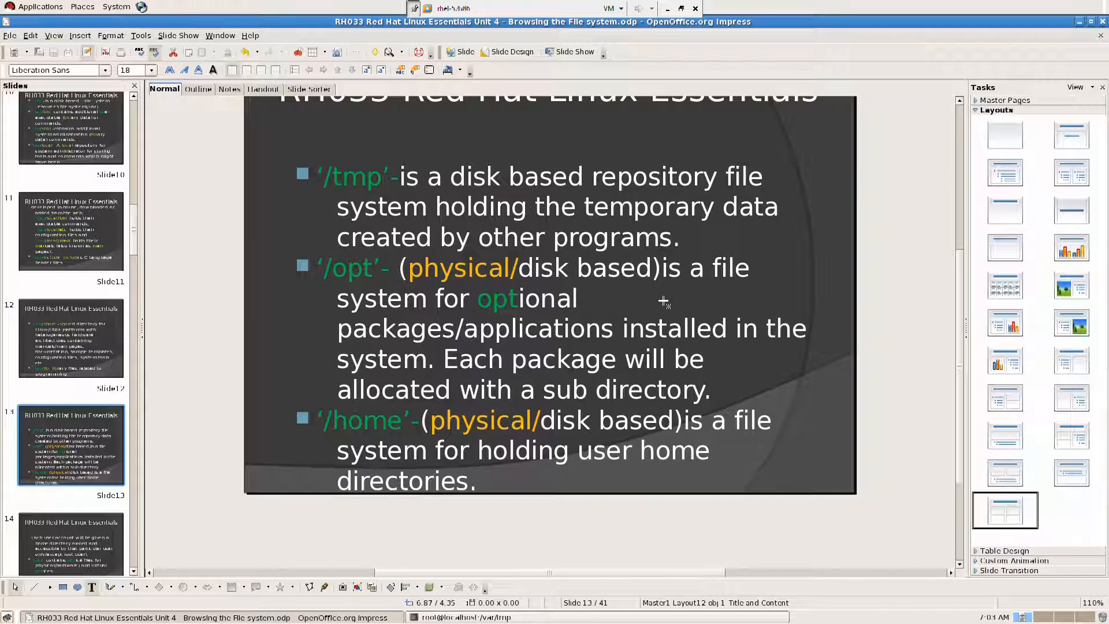
scroll("up", 3)
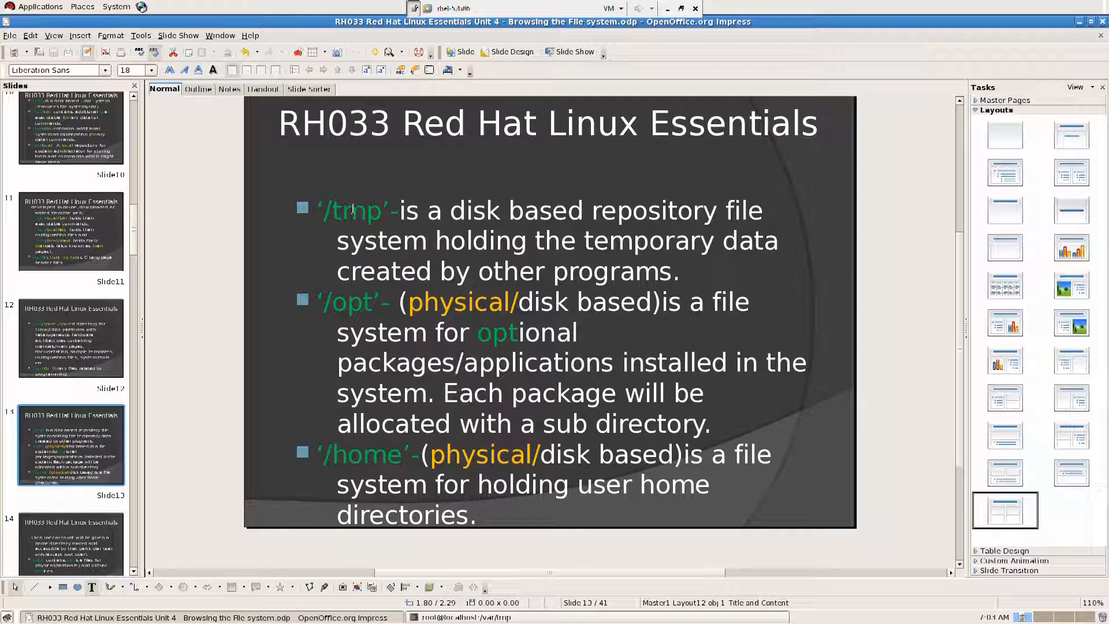
left_click(70, 337)
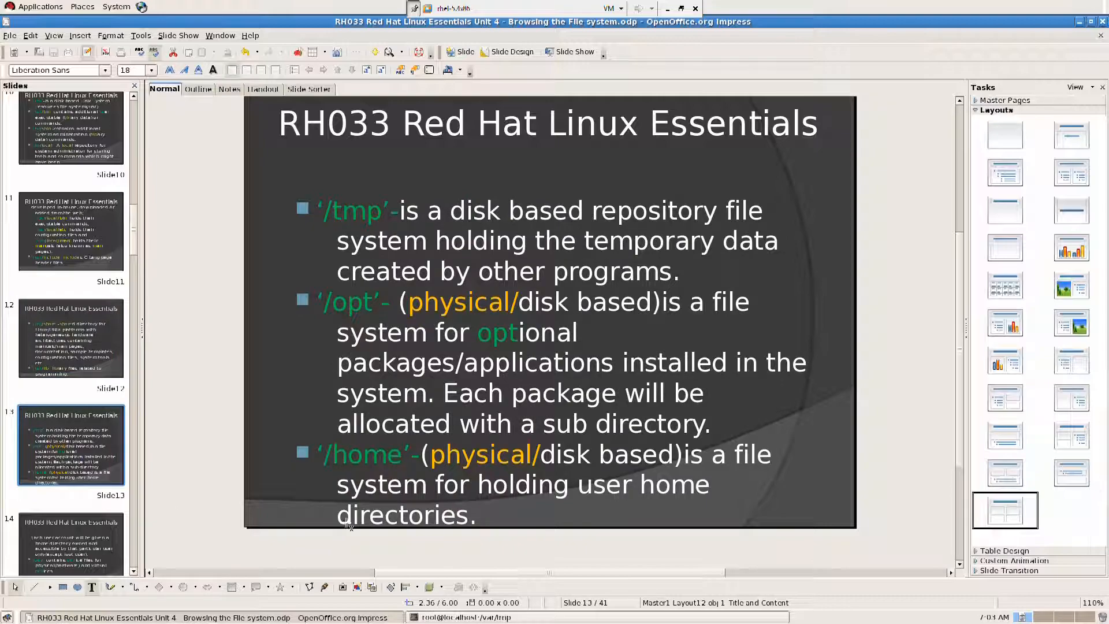
Step: Switch to the terminal and climb from /var/tmp up to the root directory
left_click(466, 617)
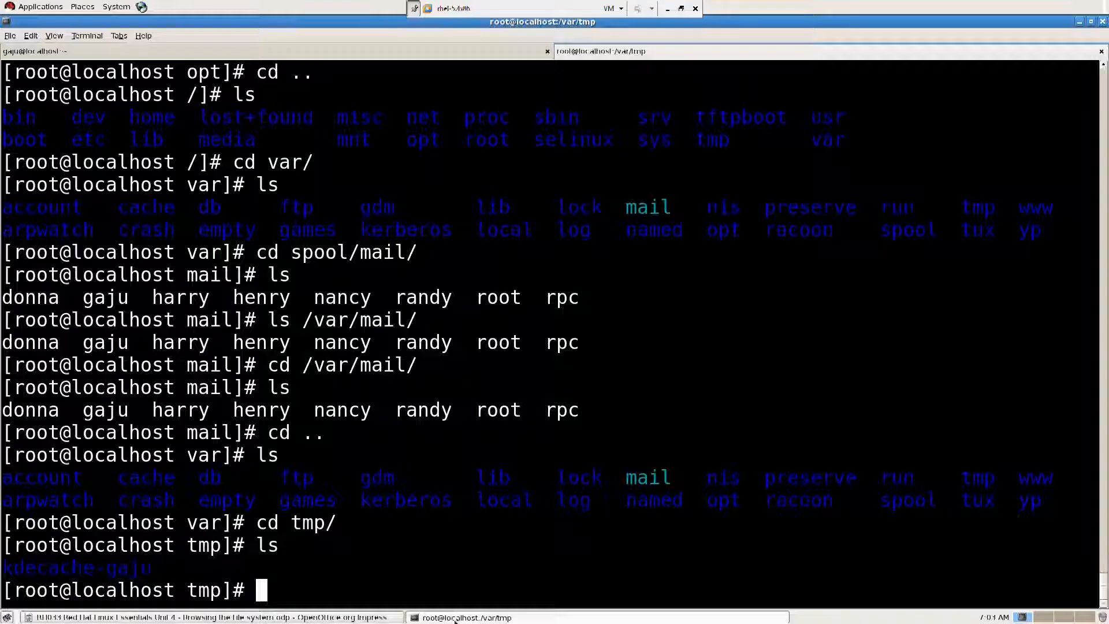
mouse_move(303, 585)
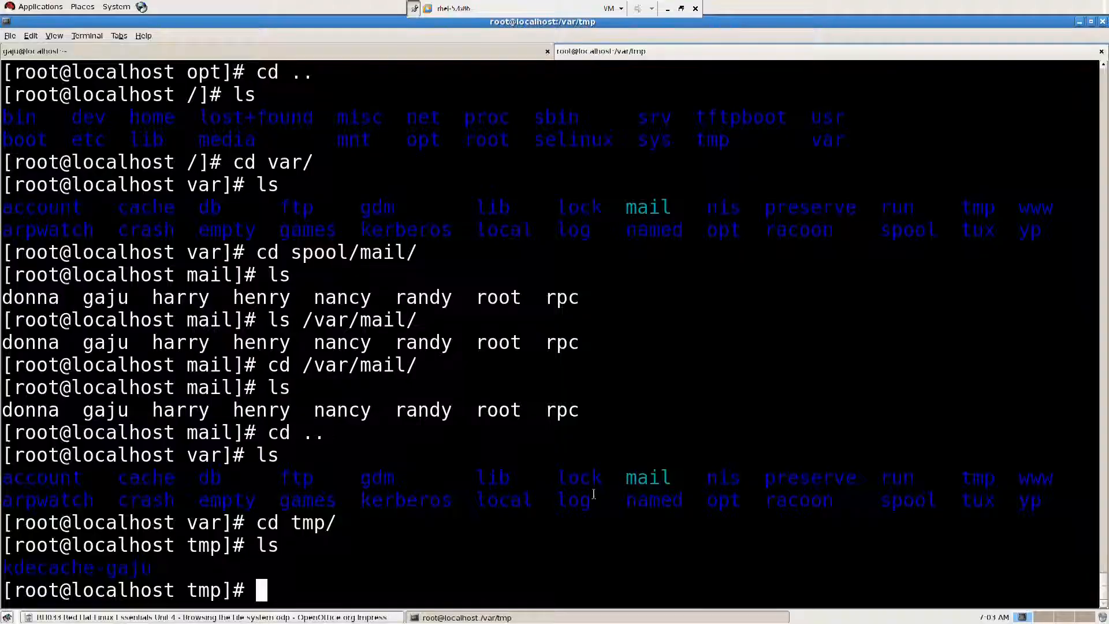
type("cd")
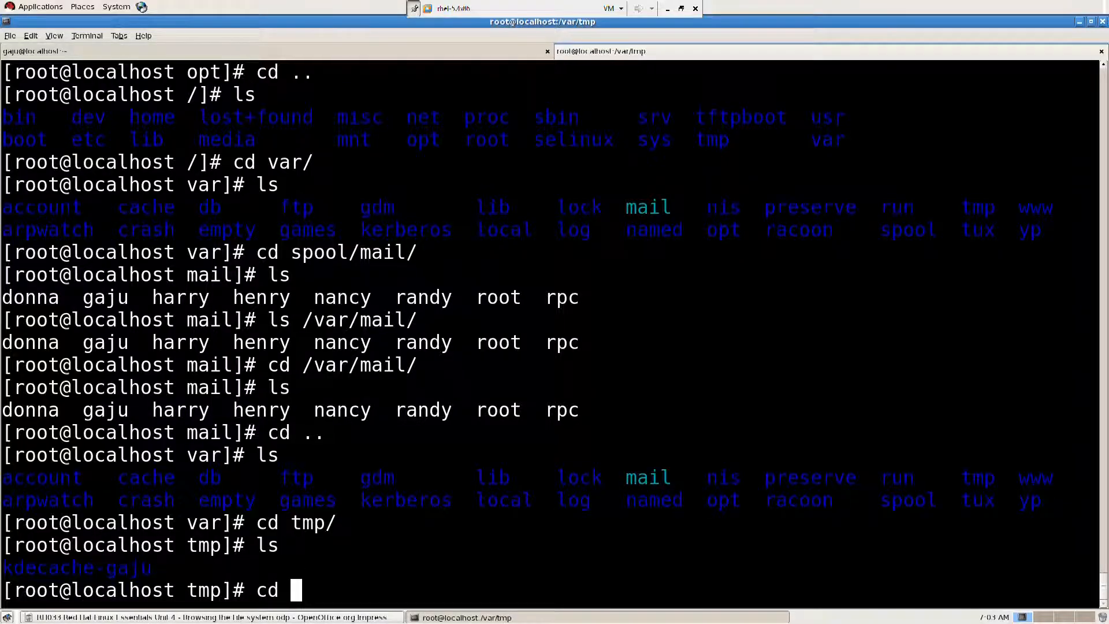
key("Return")
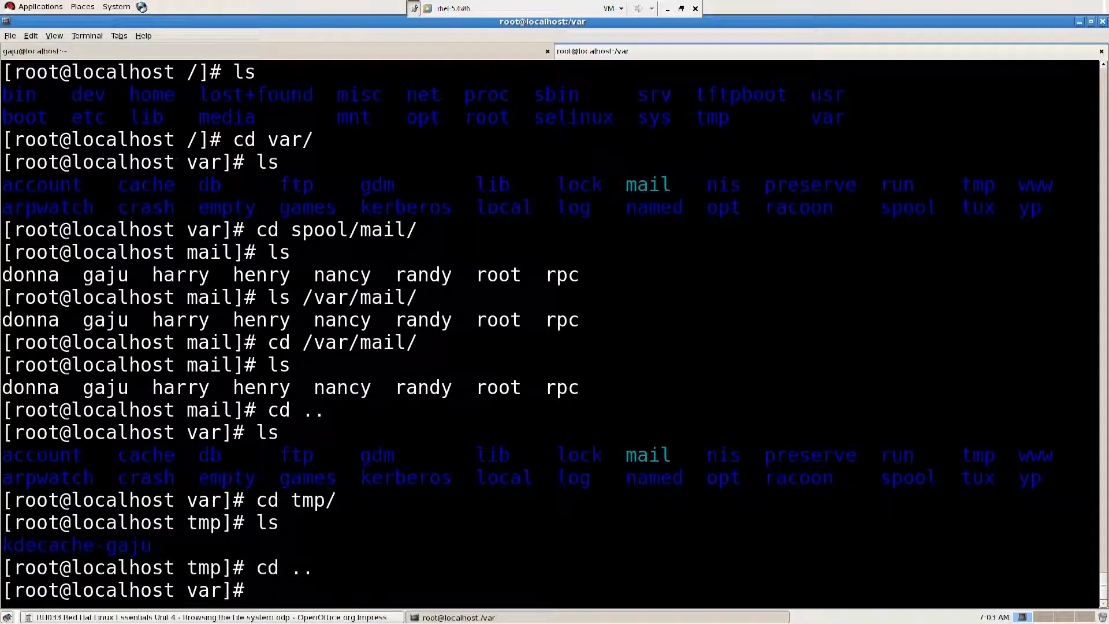
type("cd")
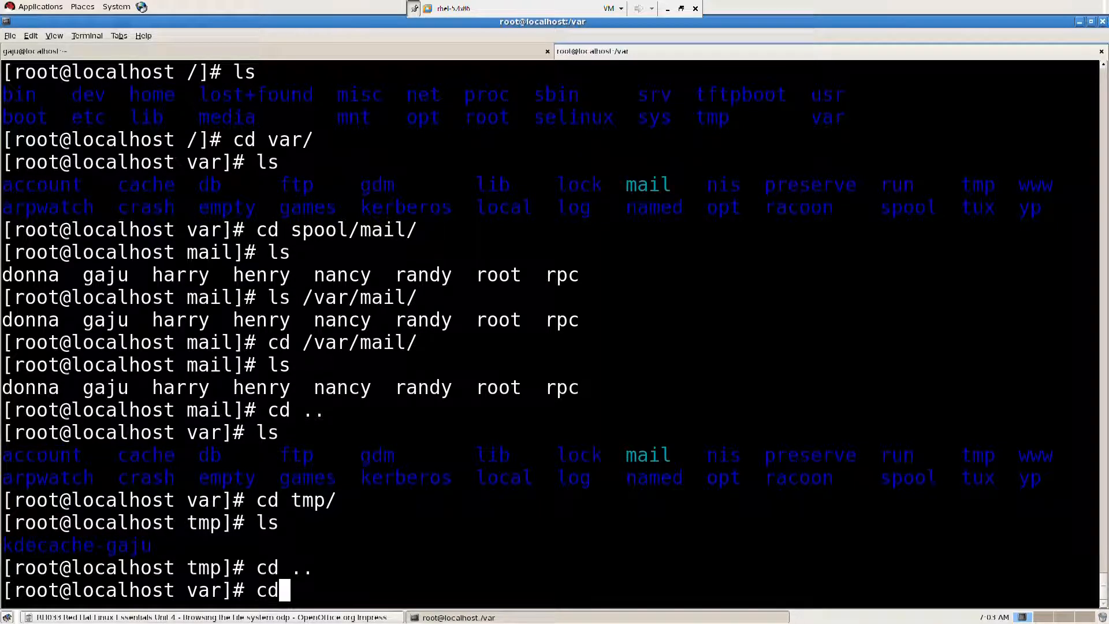
key("Return")
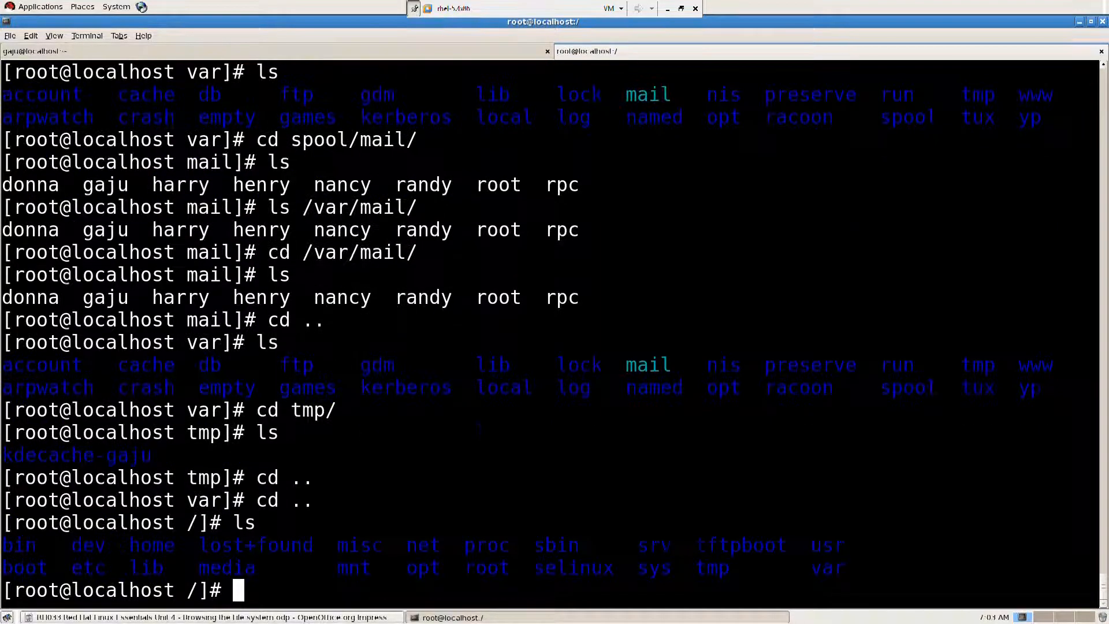
Step: Enter the top-level /tmp directory
type("cd tmp/")
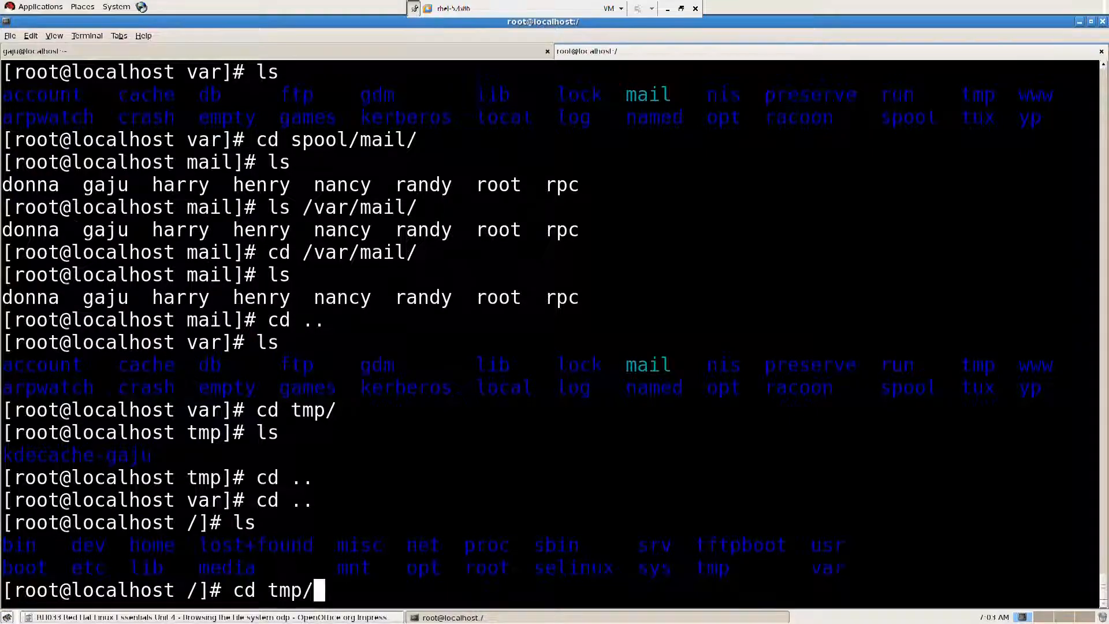
key("Return")
type("ls")
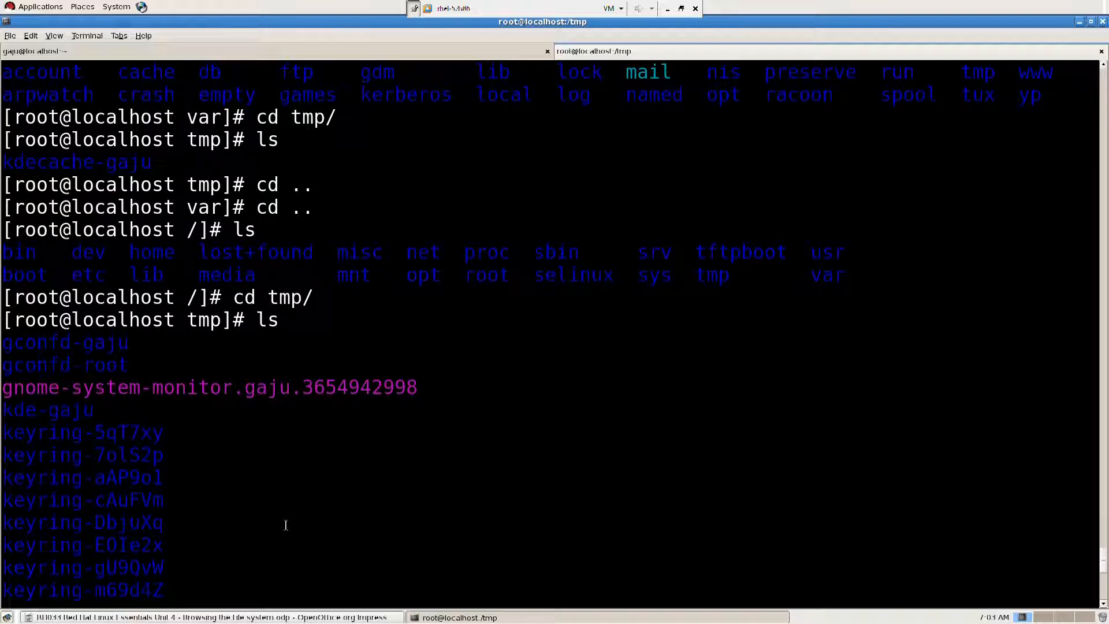
mouse_move(200, 436)
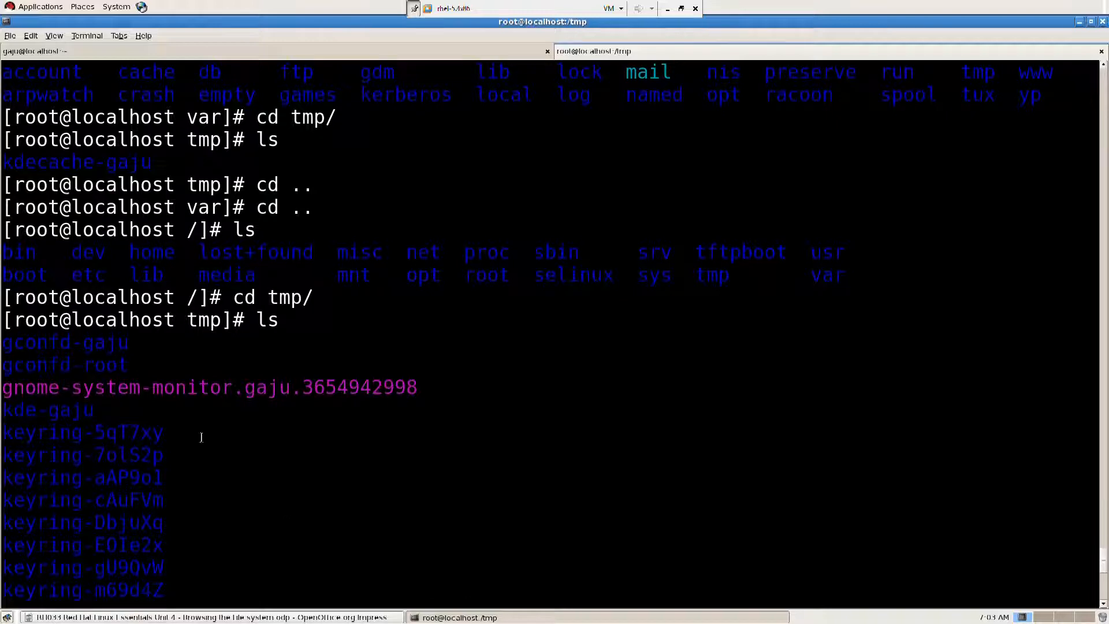
mouse_move(216, 393)
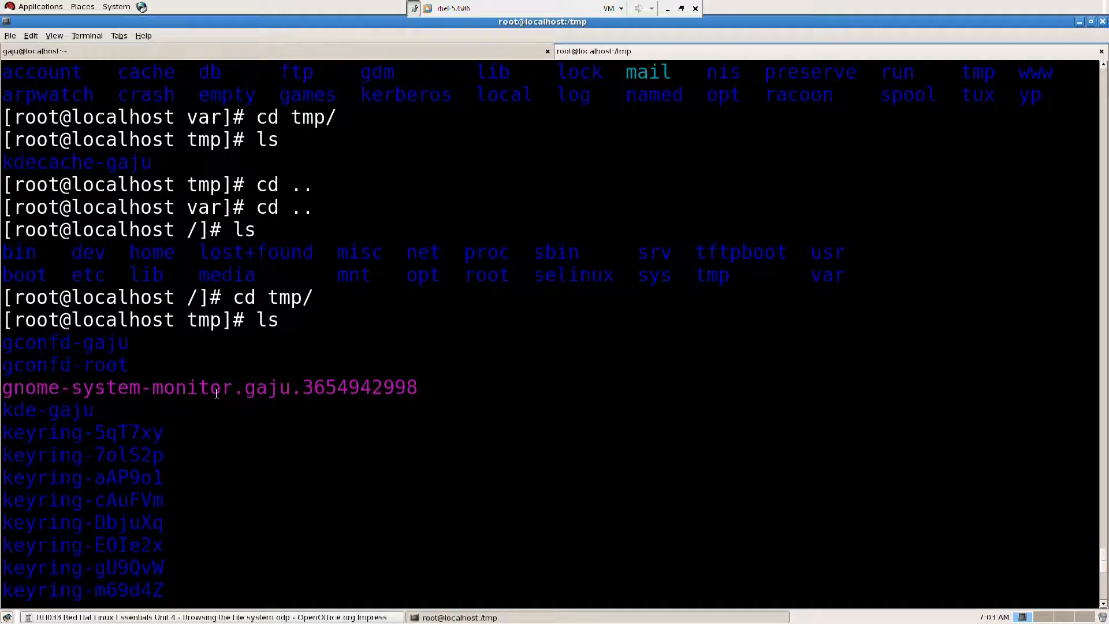
mouse_move(188, 500)
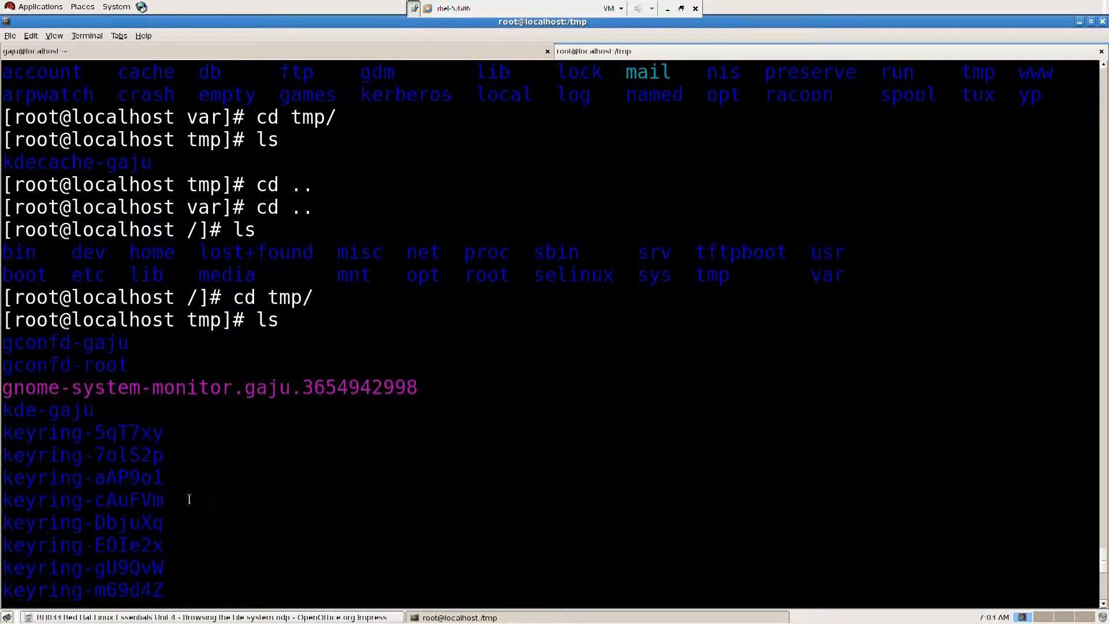